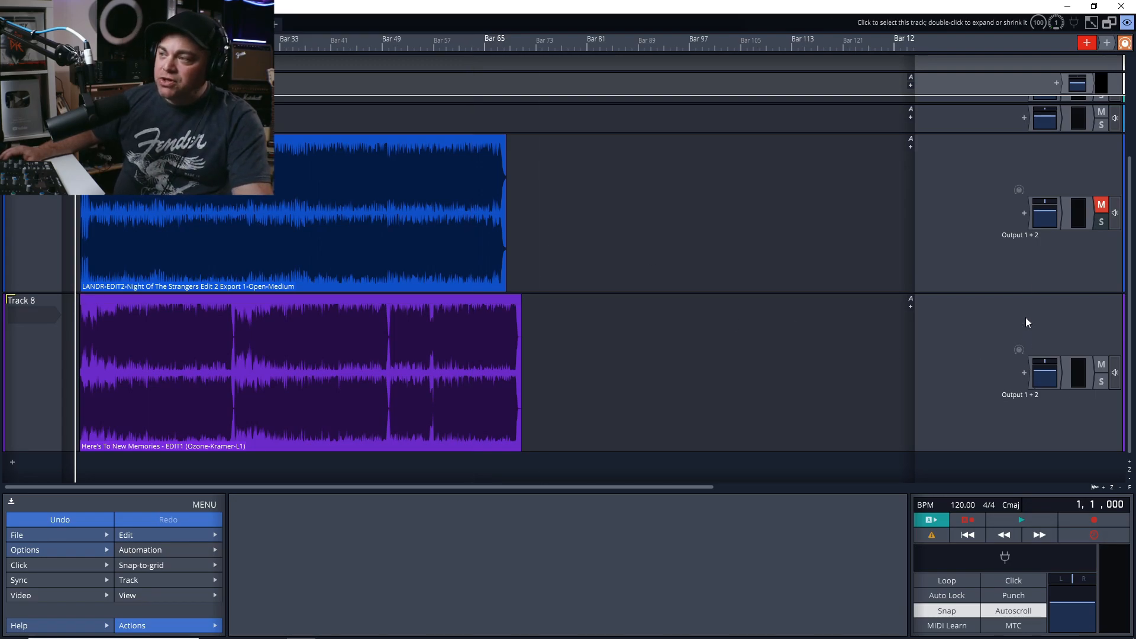
Step: Load the 2-Channel DJ Mixer preset rack from Plugin Racks onto Track 7
left_click(1044, 213)
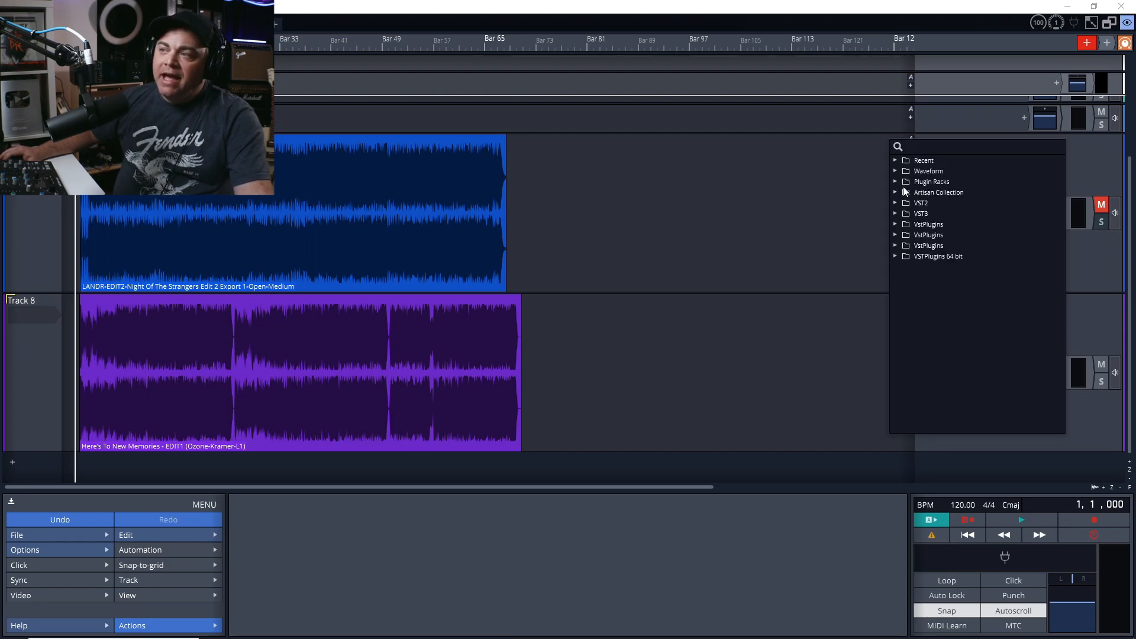
left_click(896, 182)
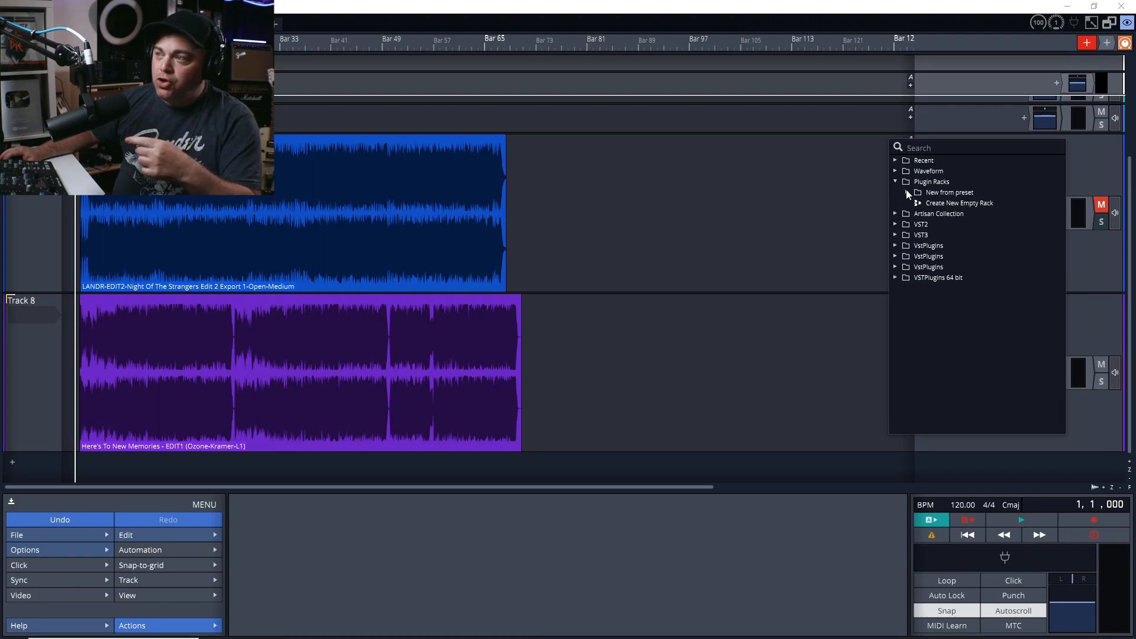
left_click(949, 192)
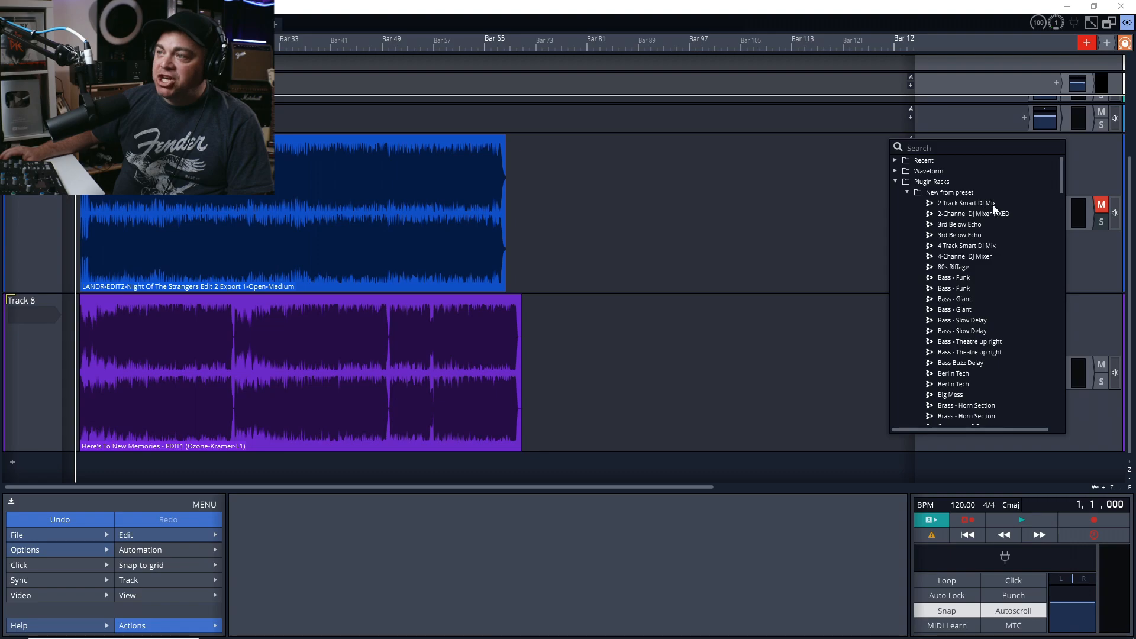
mouse_move(958, 218)
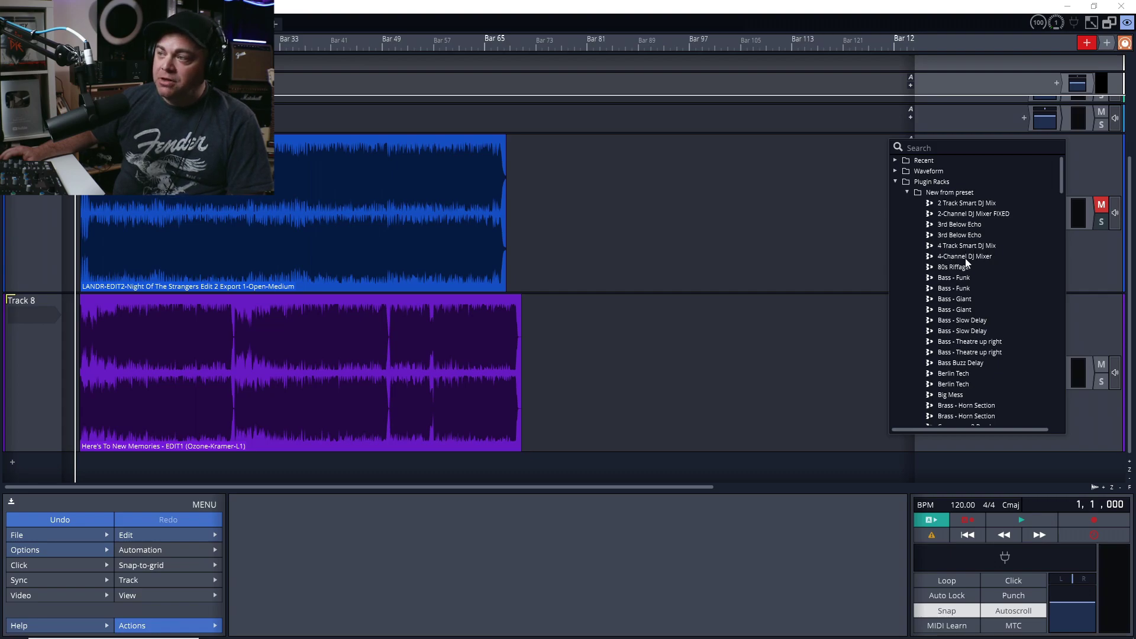
mouse_move(957, 224)
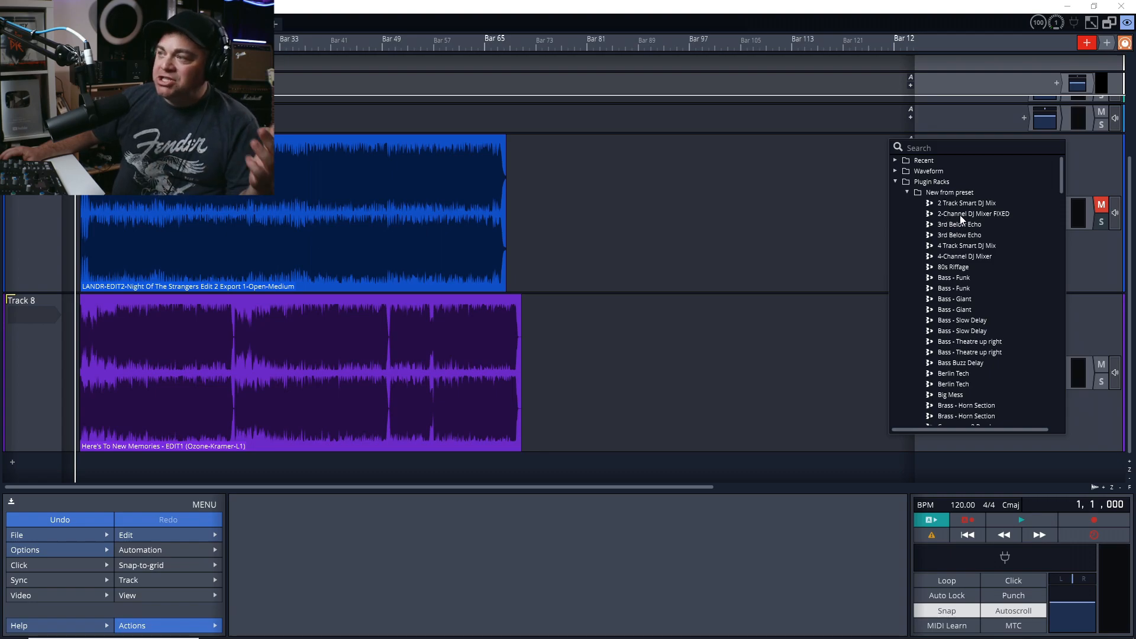
left_click(973, 213)
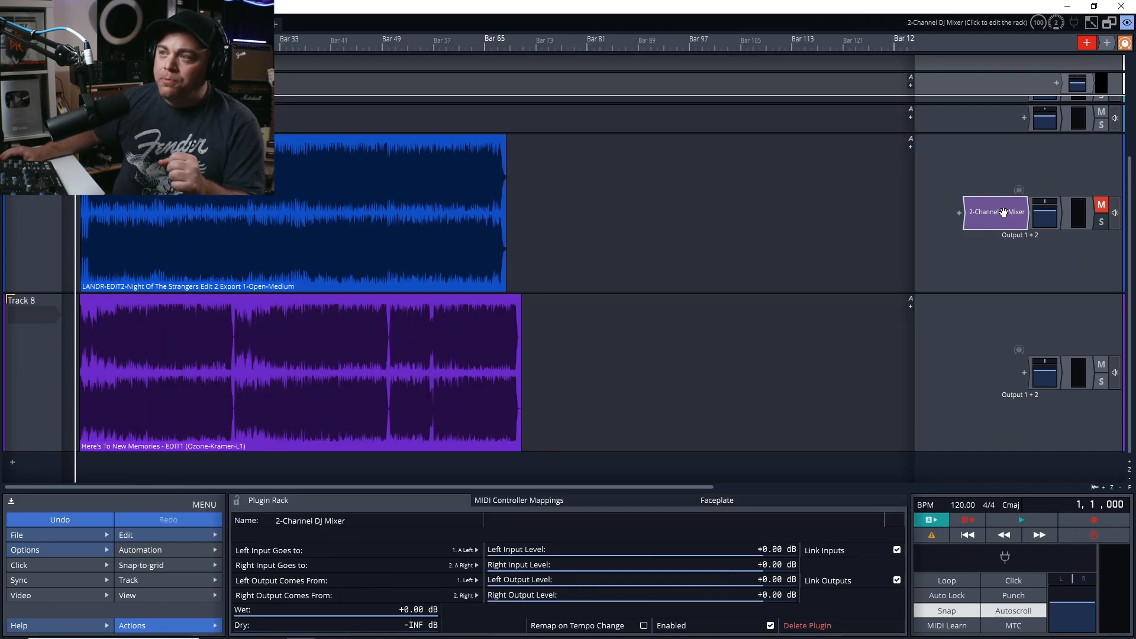
Step: View the DJ mixer rack's faceplate, then return to its wiring view
left_click(995, 212)
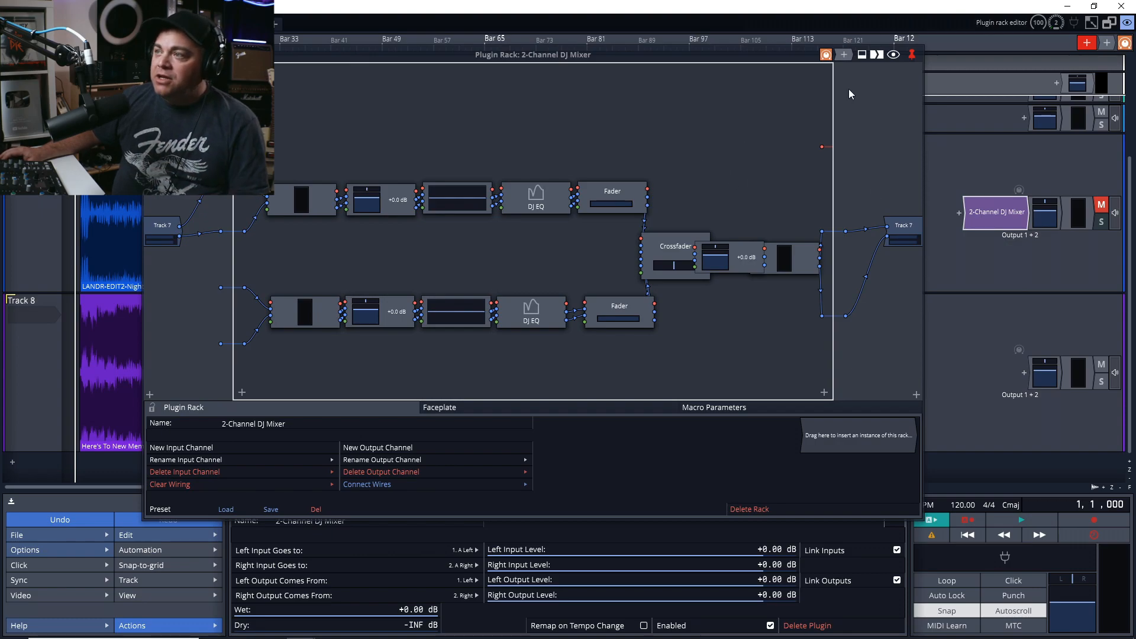
left_click(892, 55)
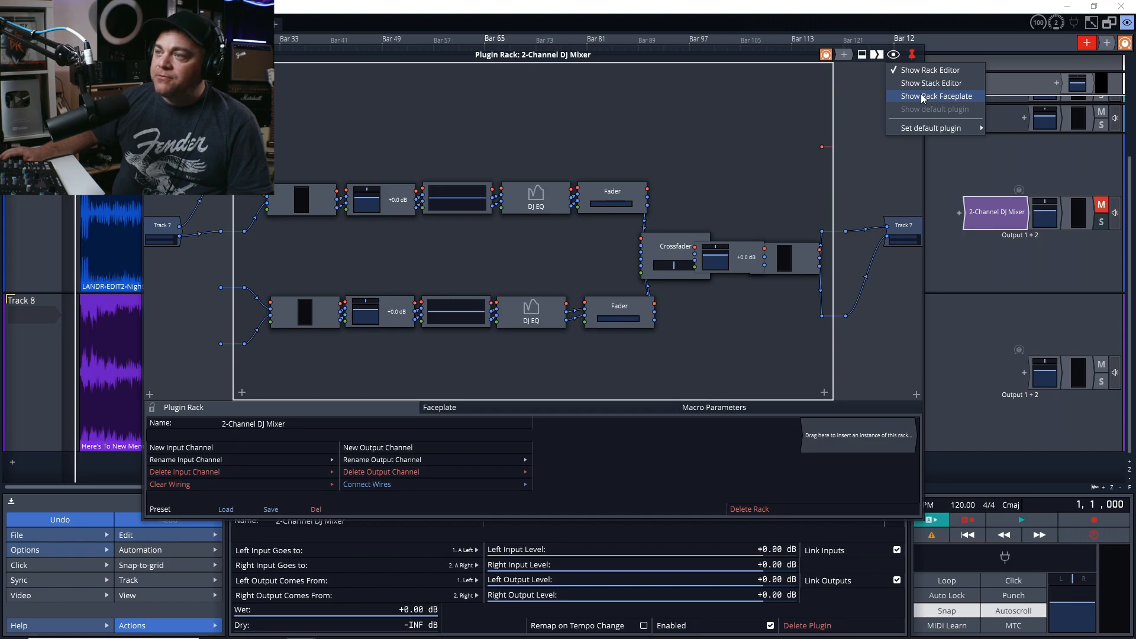
left_click(936, 96)
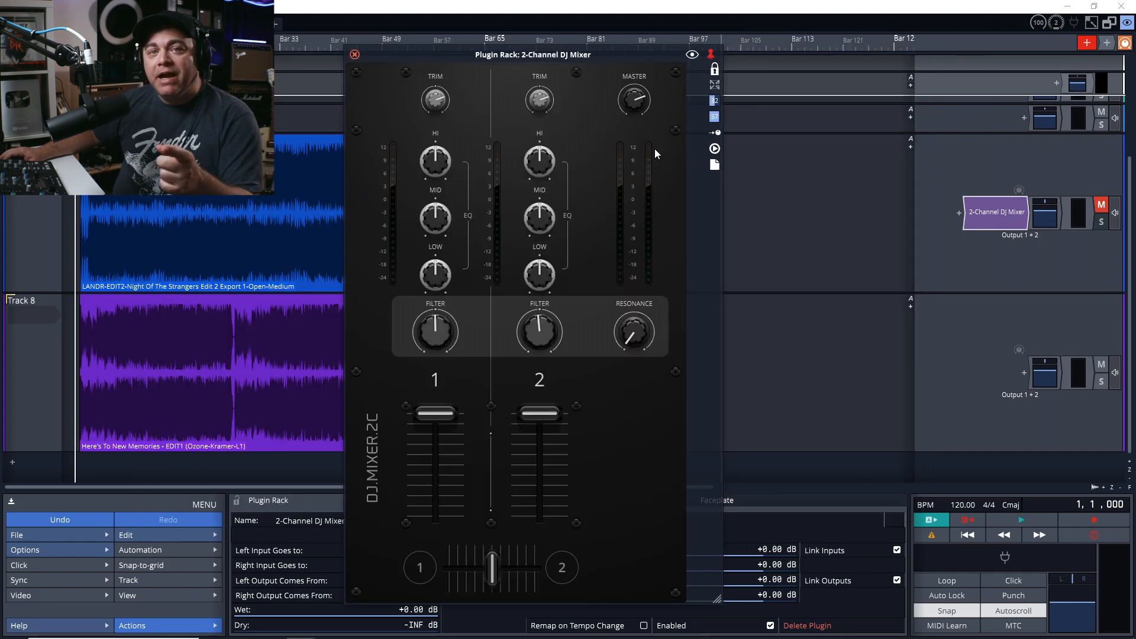
left_click(692, 53)
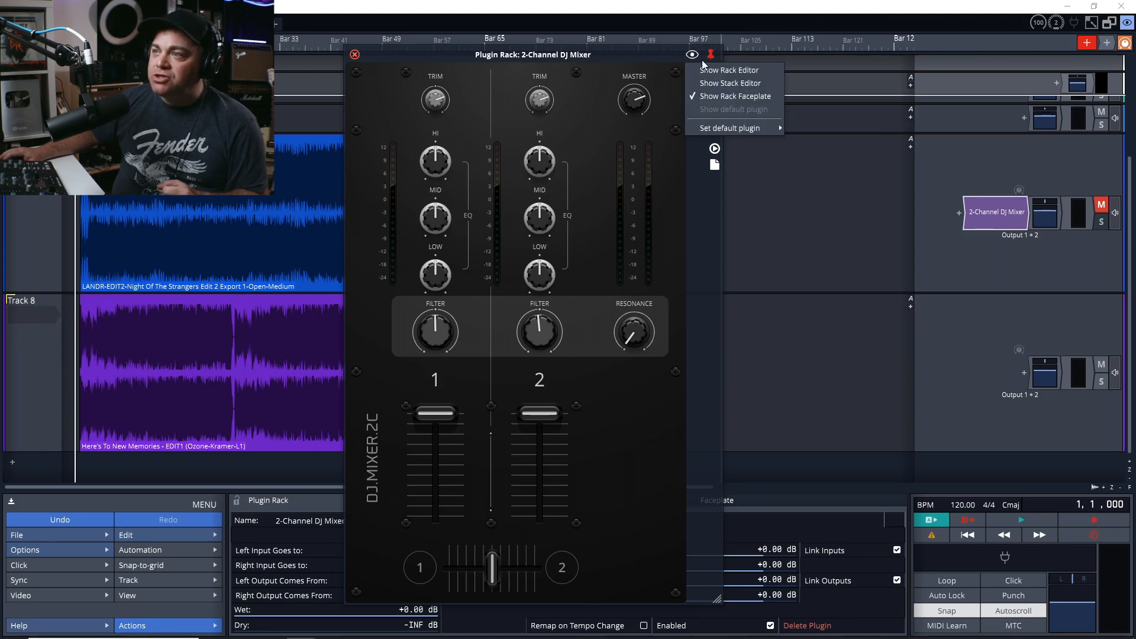
left_click(729, 70)
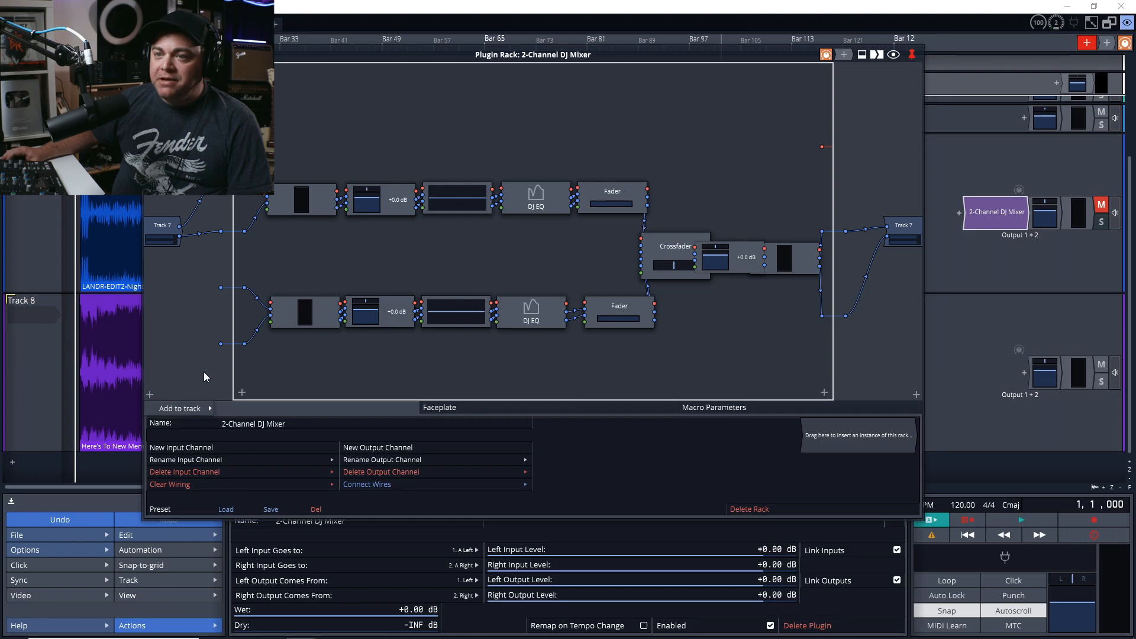
Step: Add the same 2-Channel DJ Mixer rack to Track 8
left_click(180, 408)
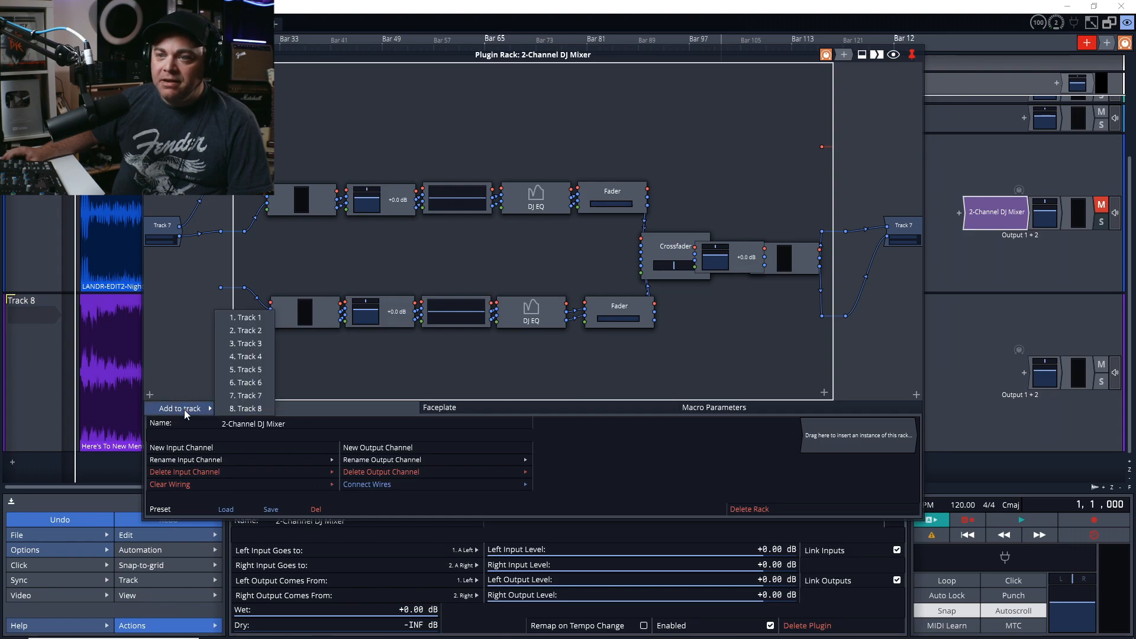
left_click(249, 409)
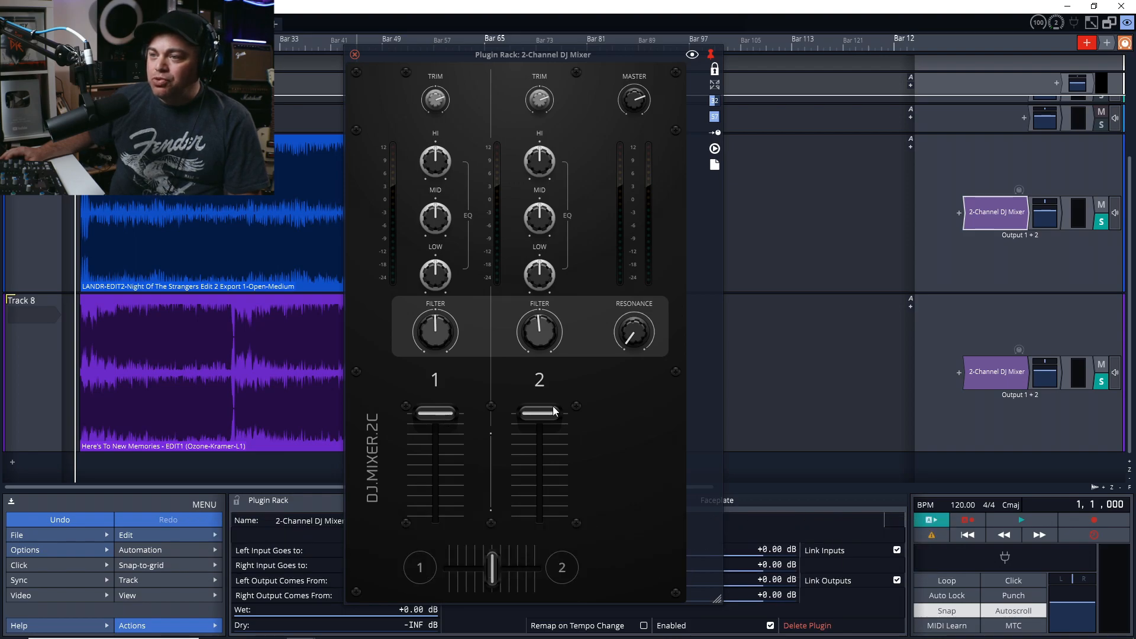
Step: Blend the two songs using the channel 1 and 2 faders and the crossfader, ending centred
left_click_drag(435, 413, 435, 516)
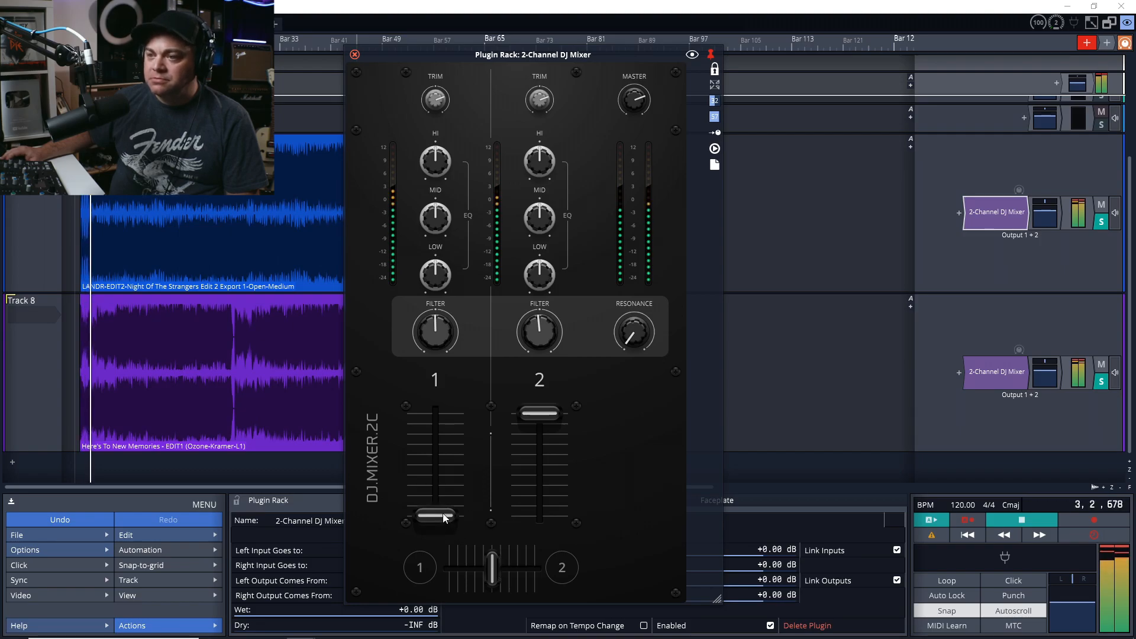
left_click_drag(434, 515, 434, 446)
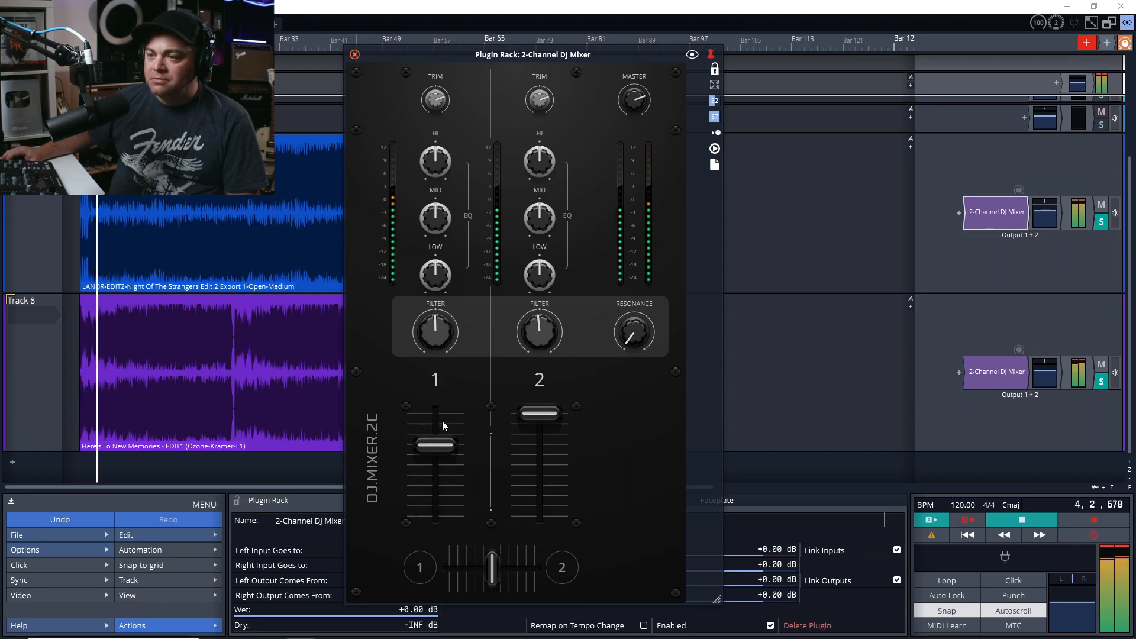
left_click_drag(540, 413, 540, 495)
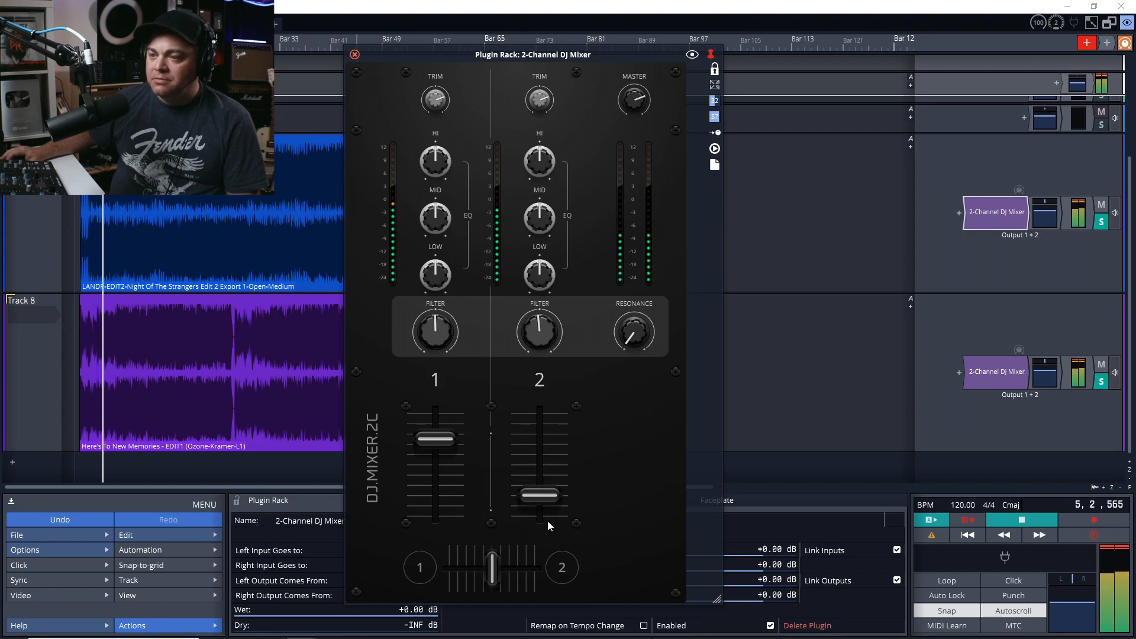
left_click_drag(540, 496, 540, 429)
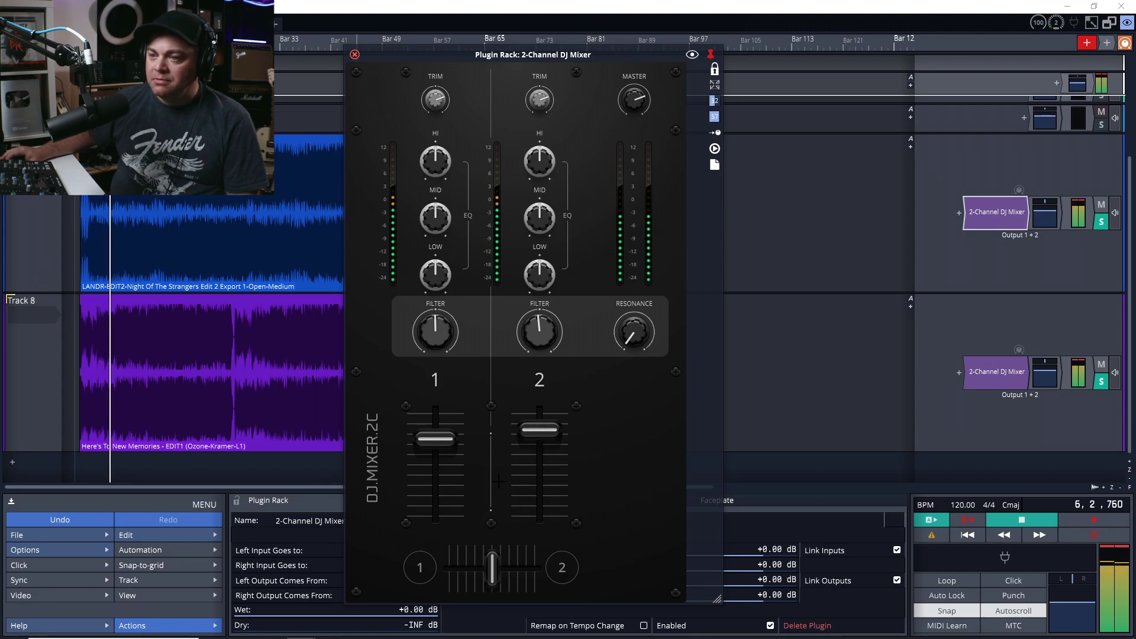
left_click_drag(492, 565, 535, 567)
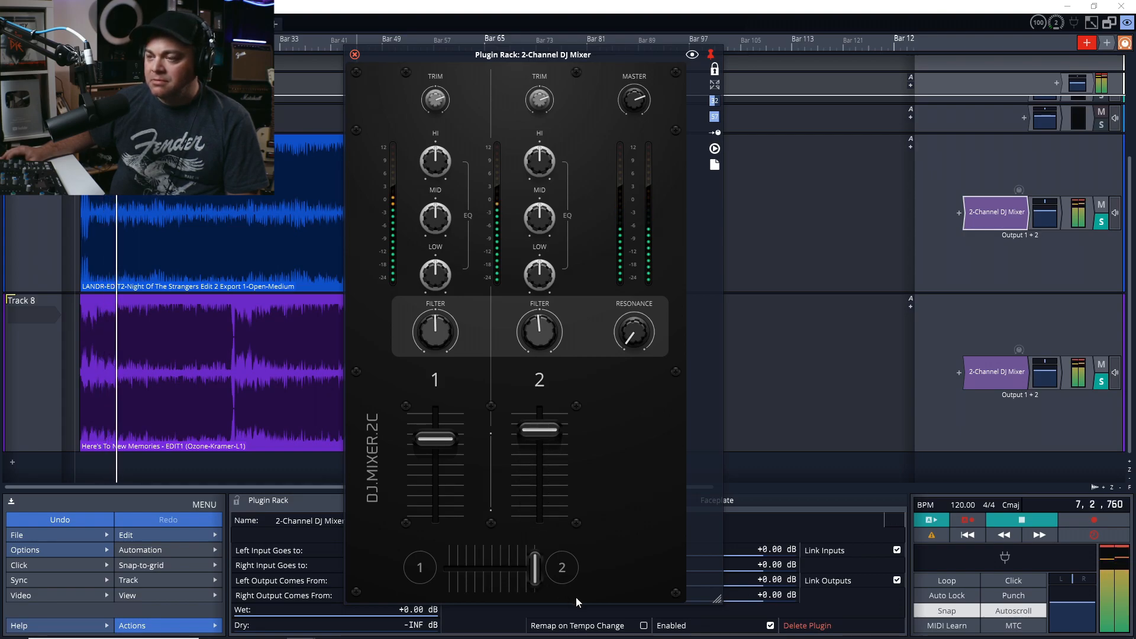
left_click_drag(535, 567, 450, 567)
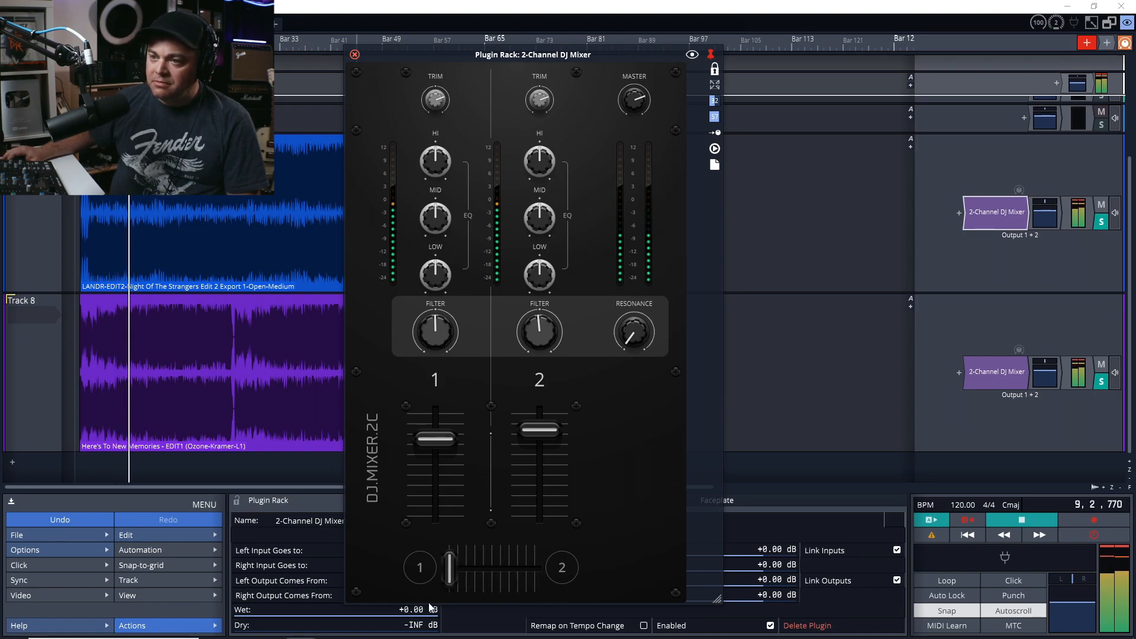
left_click_drag(450, 567, 489, 567)
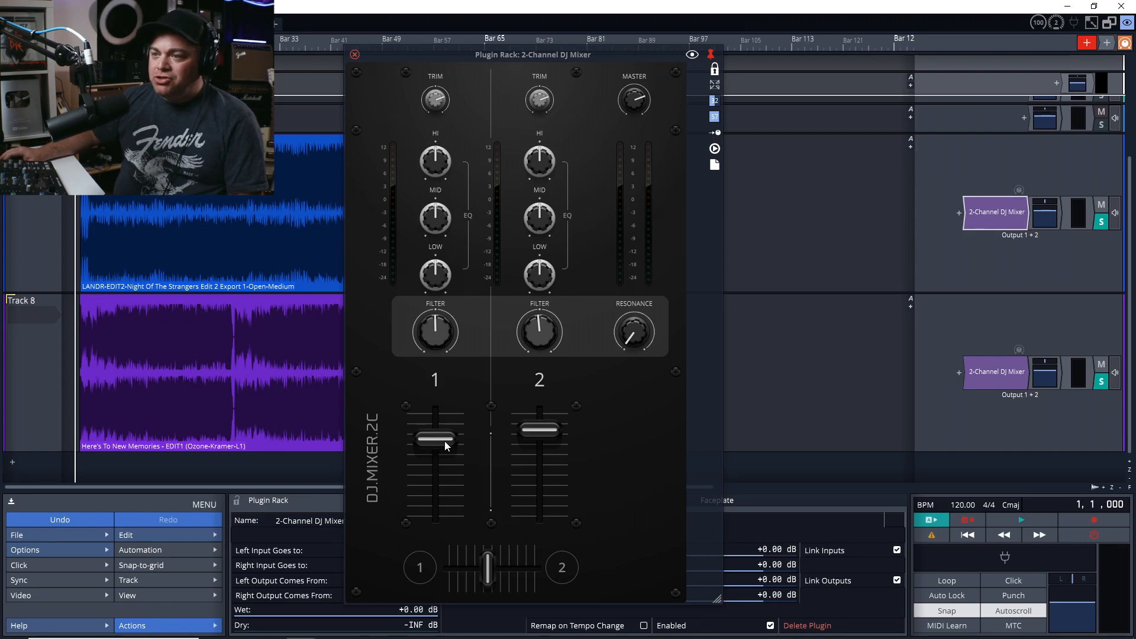
left_click_drag(434, 438, 434, 518)
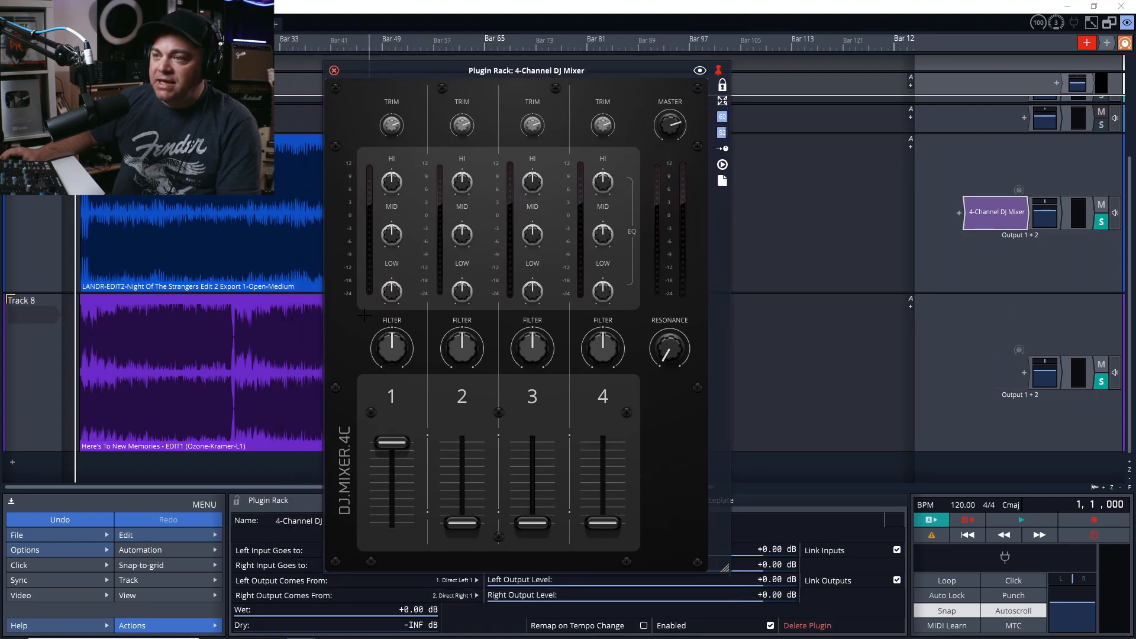
mouse_move(866, 203)
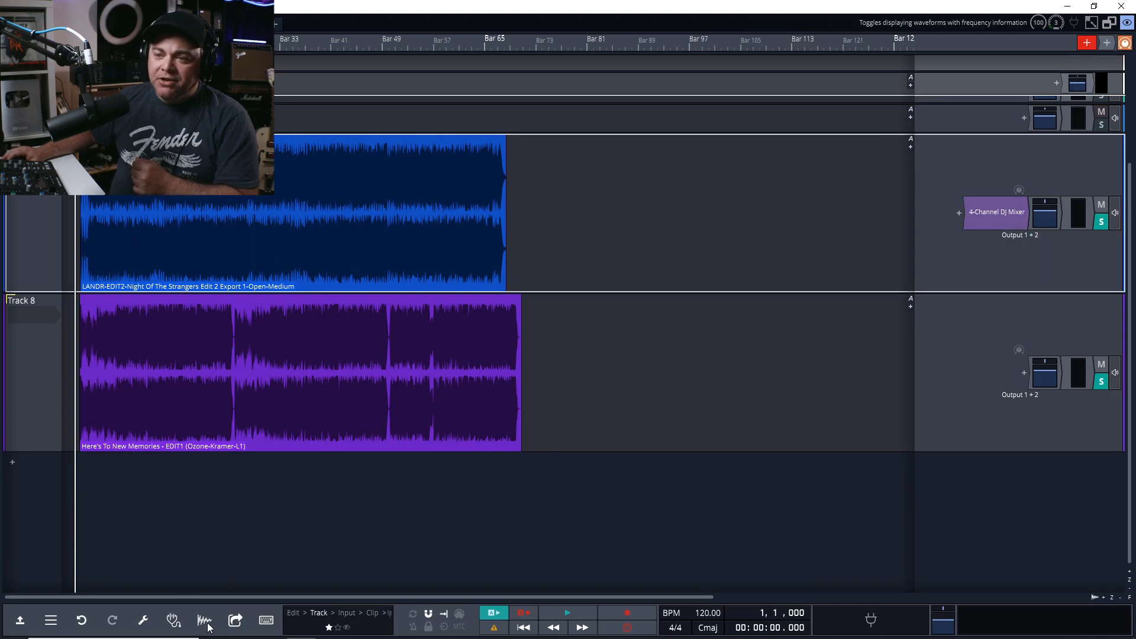
Step: Toggle the frequency-coloured waveform display for both song clips
left_click(204, 620)
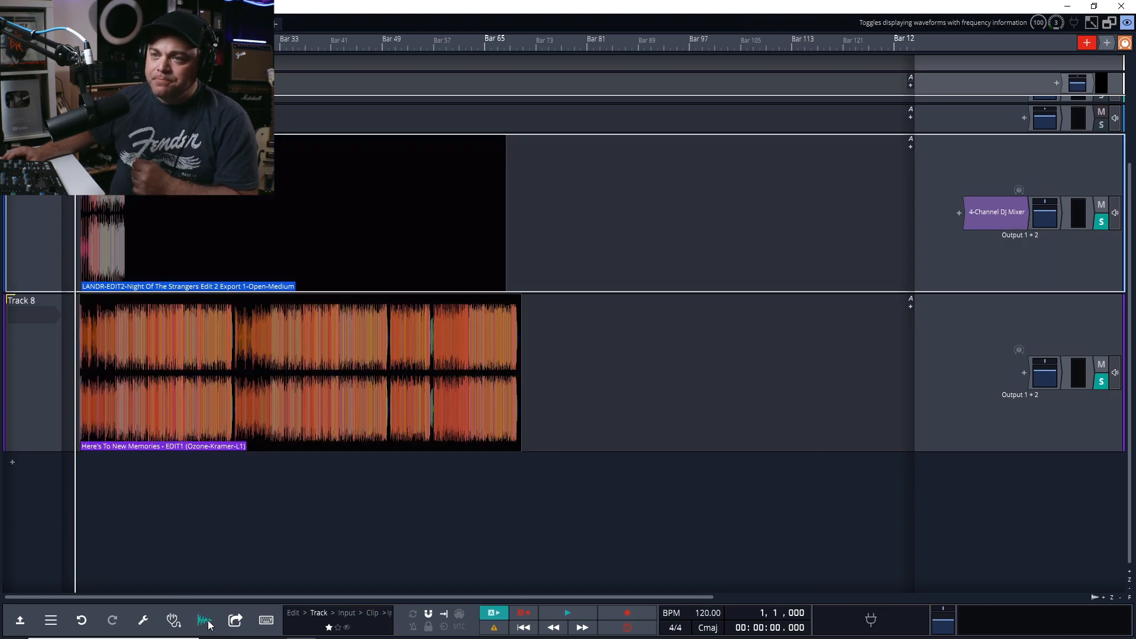
left_click(204, 620)
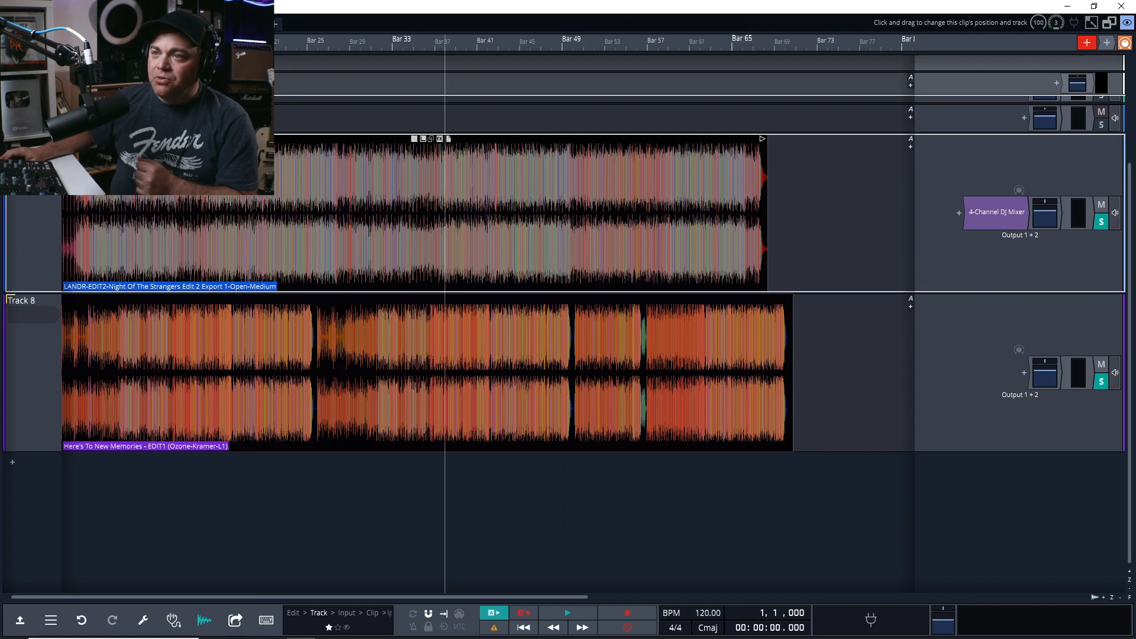
mouse_move(204, 620)
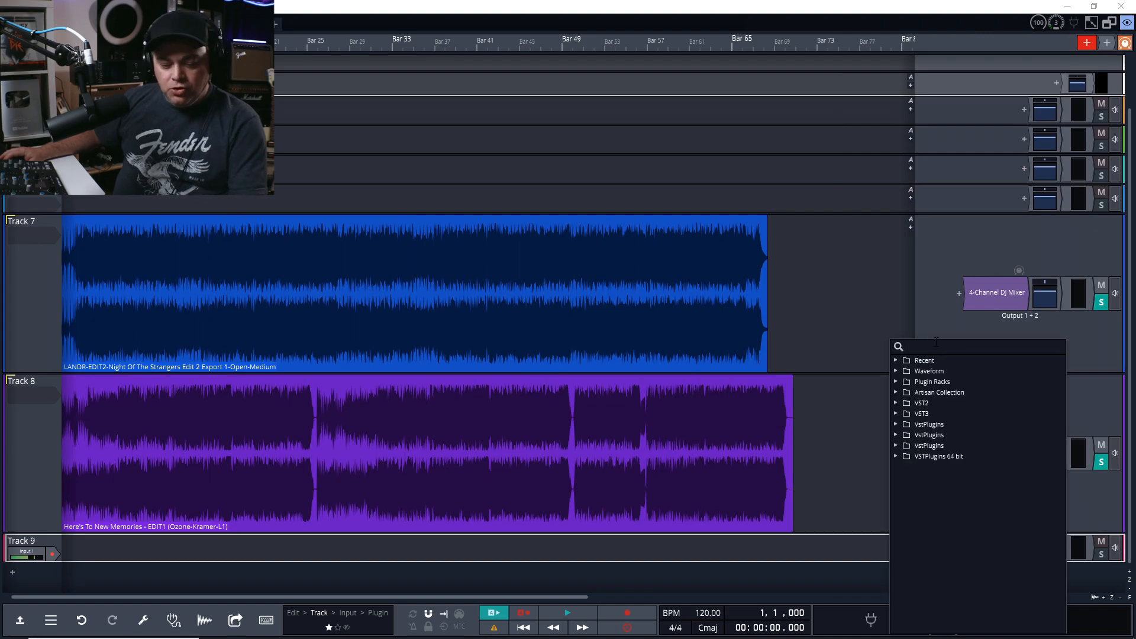
Step: Load EZdrummer 3 onto Track 9 as a multi-out wrapper in a submix
type("ezdrumm")
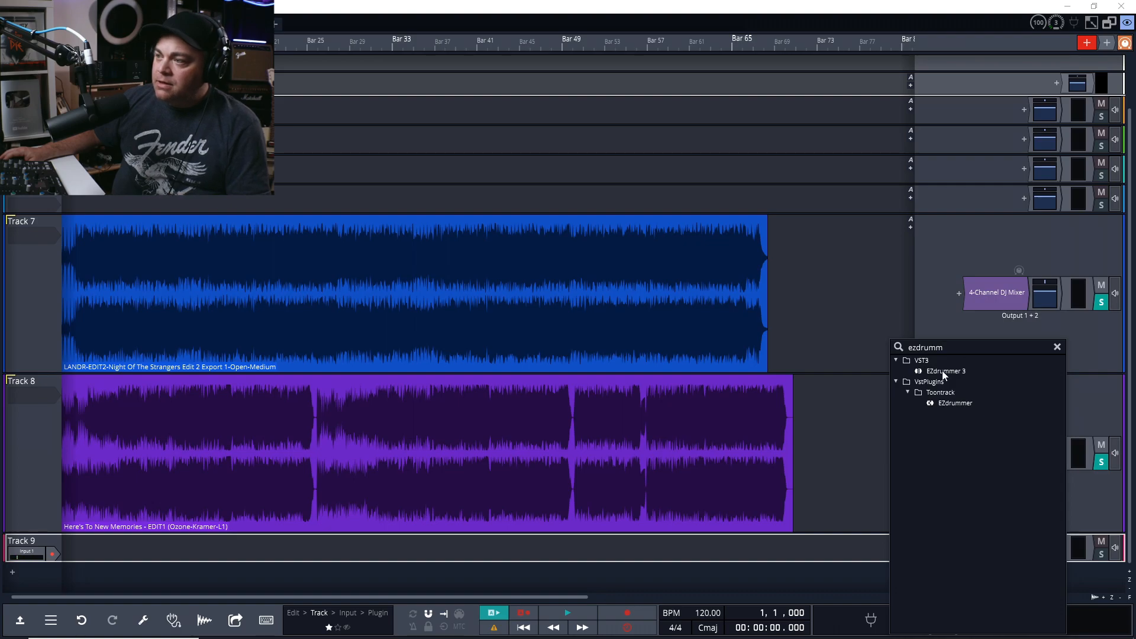
double_click(946, 371)
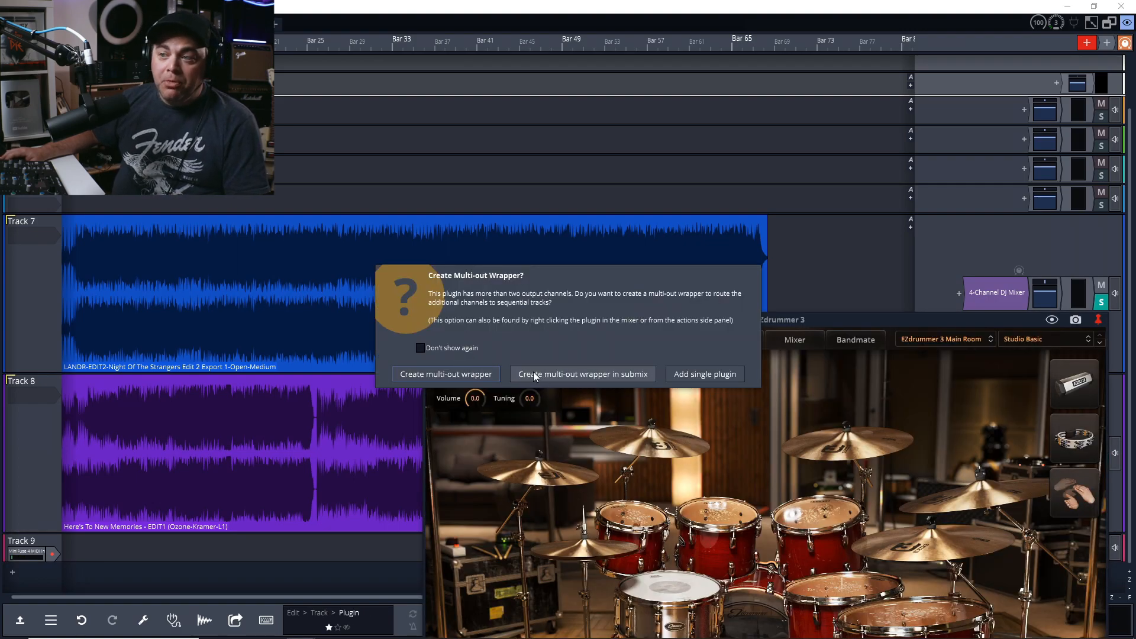
mouse_move(655, 379)
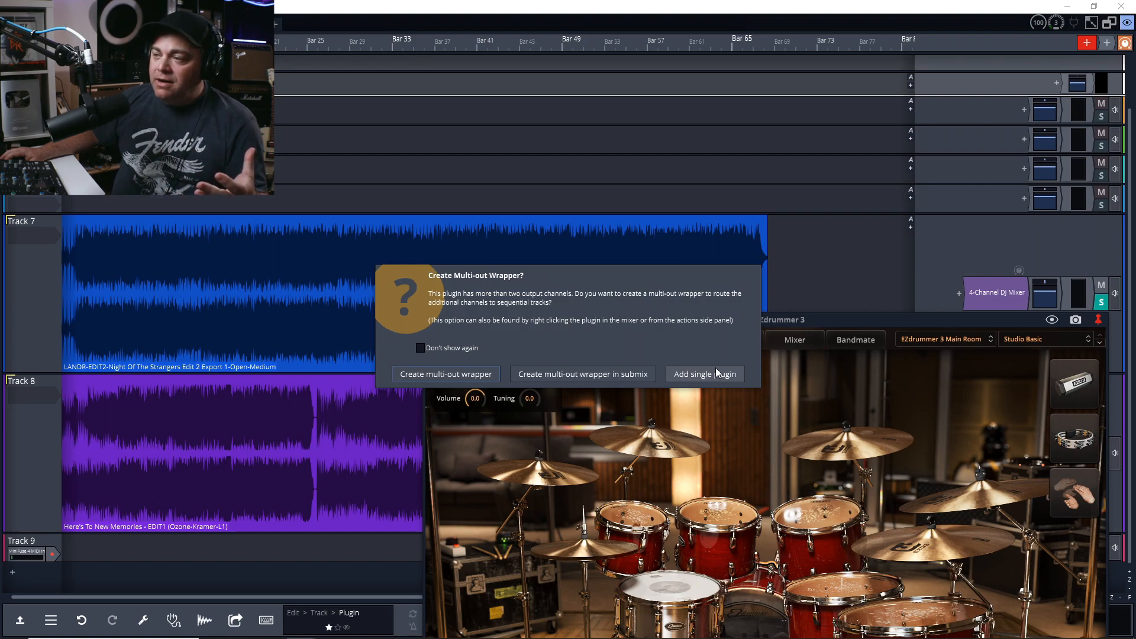
mouse_move(864, 431)
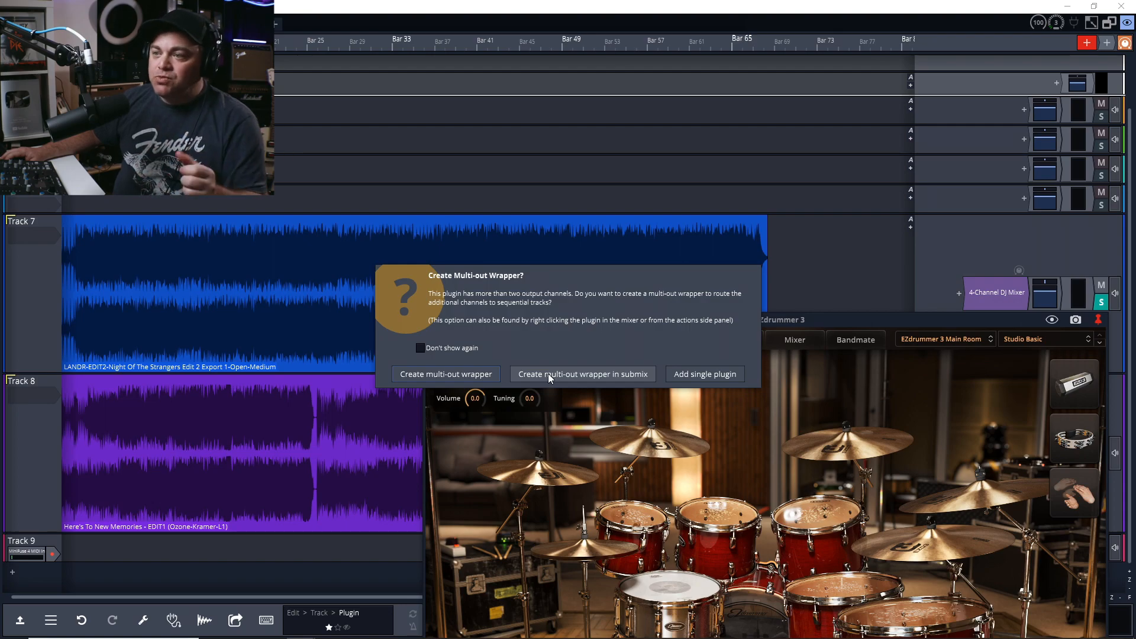
left_click(582, 374)
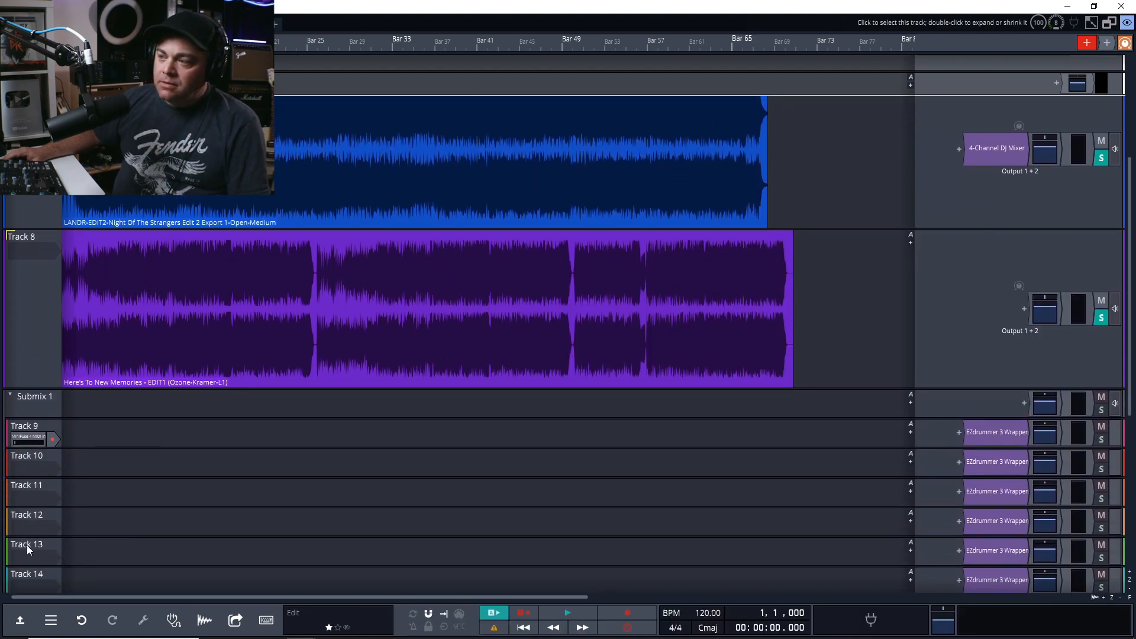
scroll("down", 3)
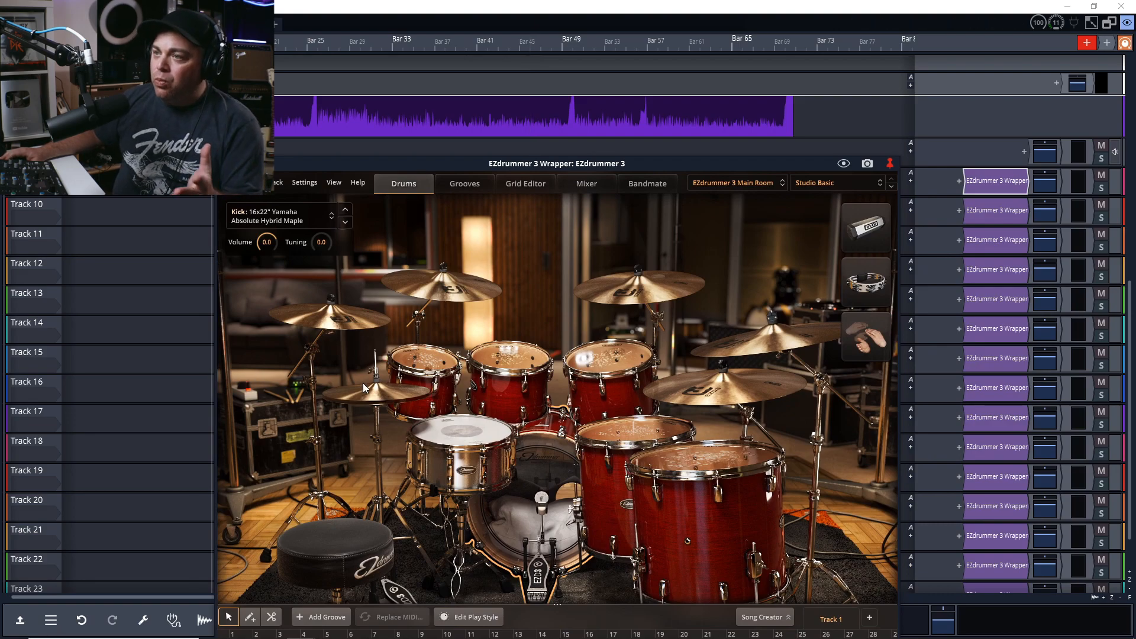
Step: Set EZdrummer's mixer to Route Outputs > Multichannel so each kit piece gets its own output
left_click(587, 184)
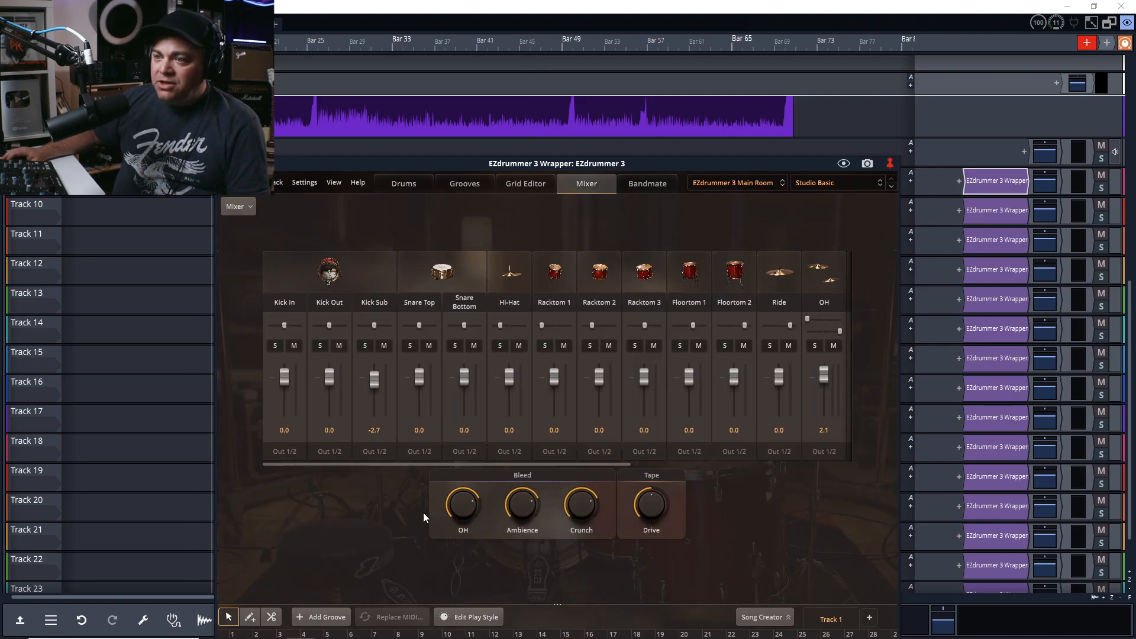
mouse_move(837, 453)
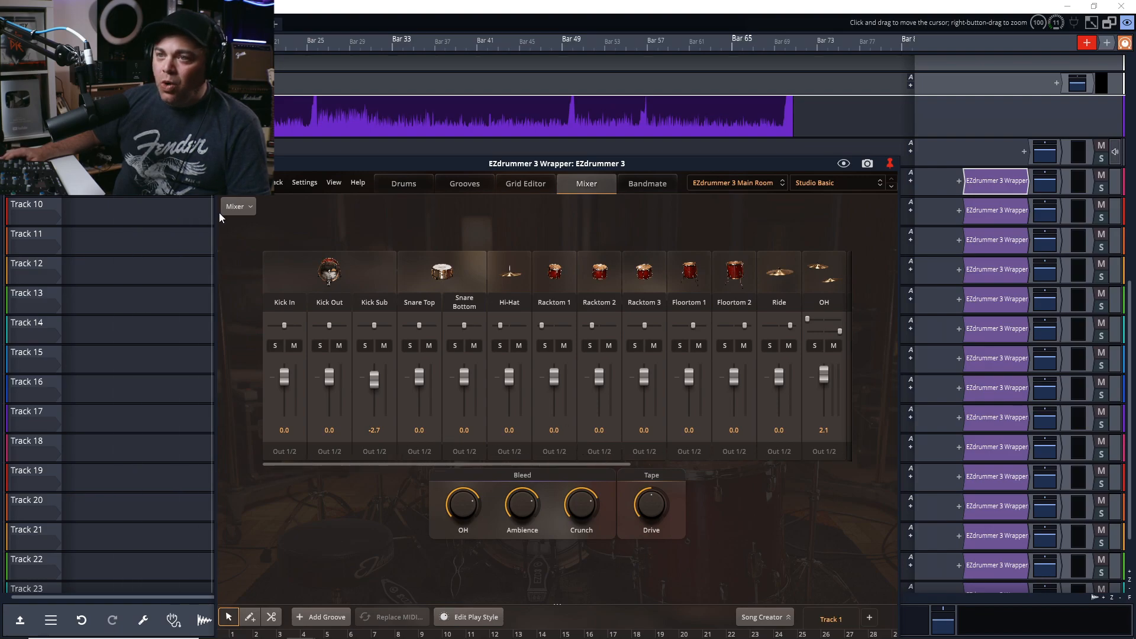
left_click(237, 206)
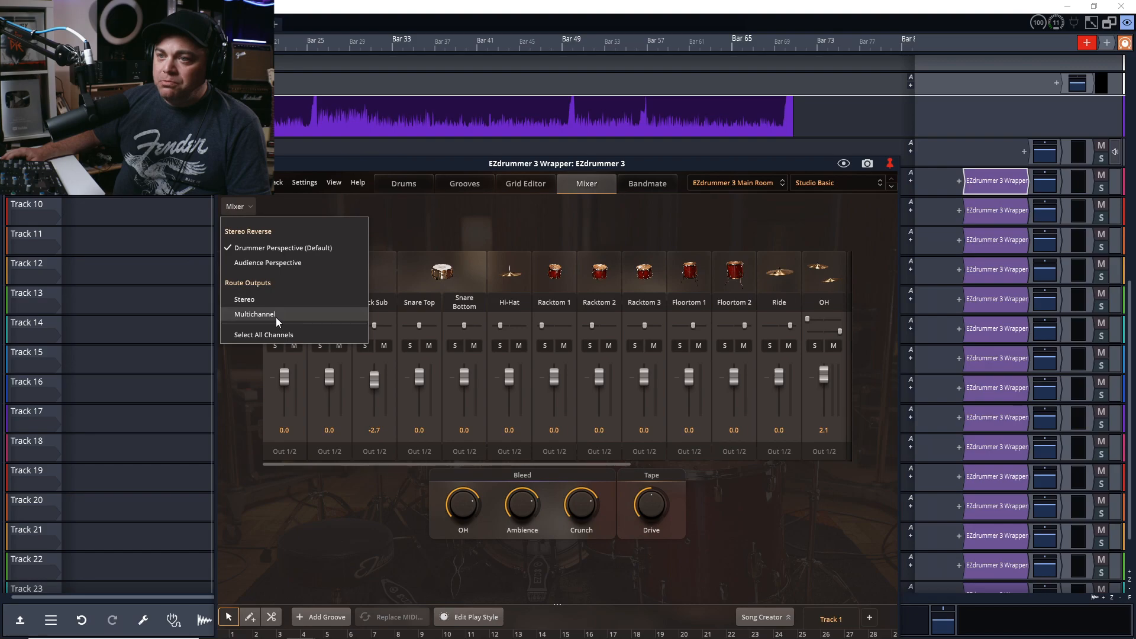
left_click(254, 315)
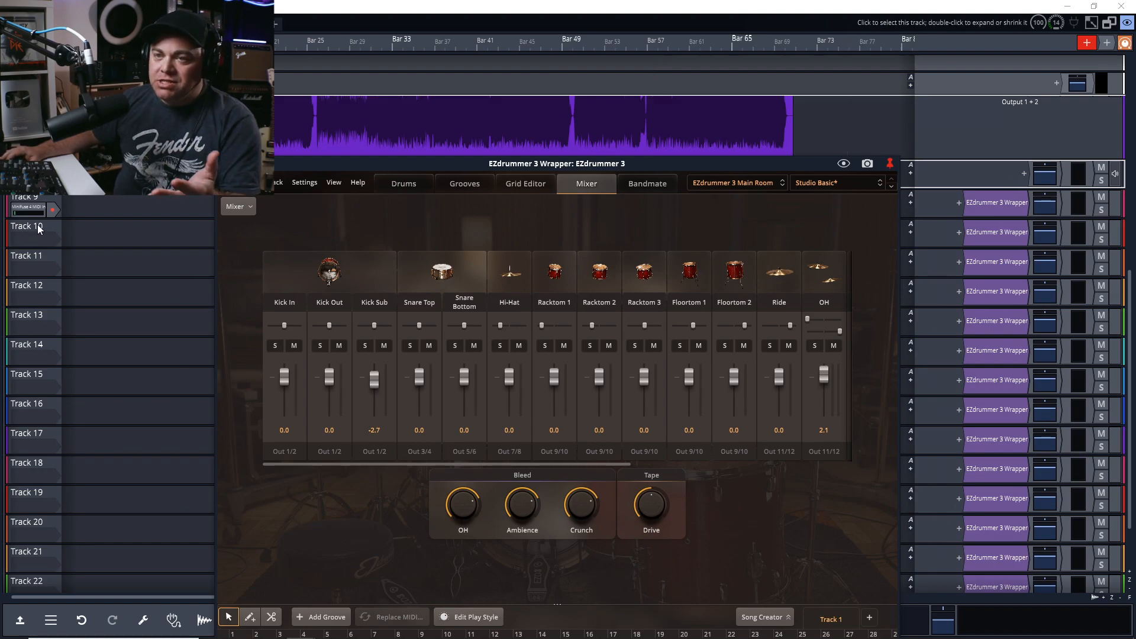
mouse_move(1, 332)
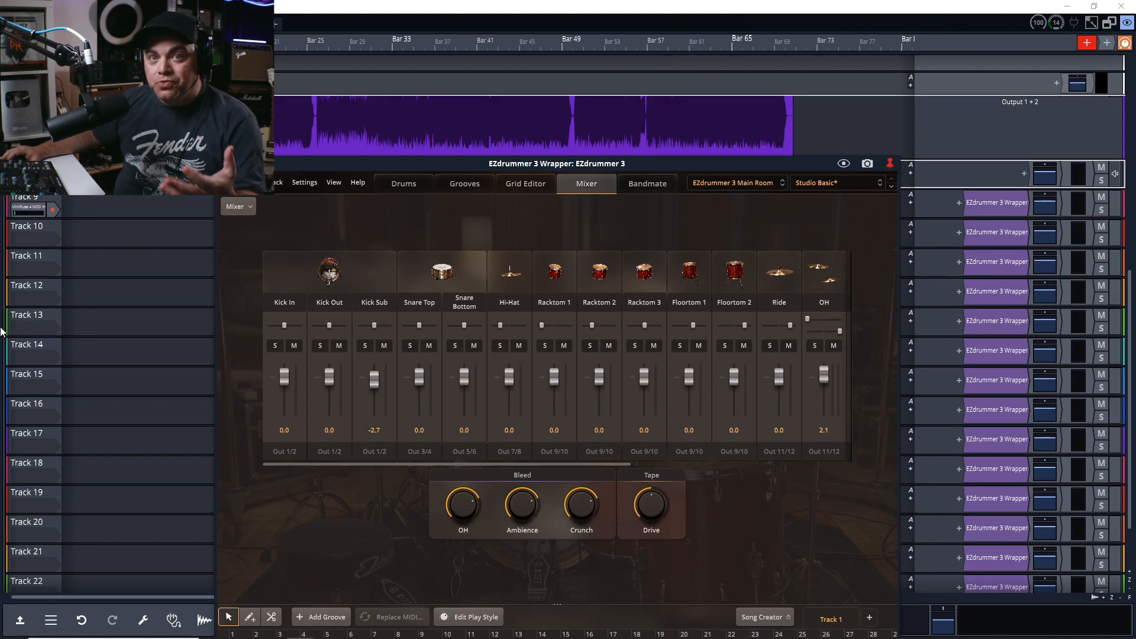
mouse_move(26, 341)
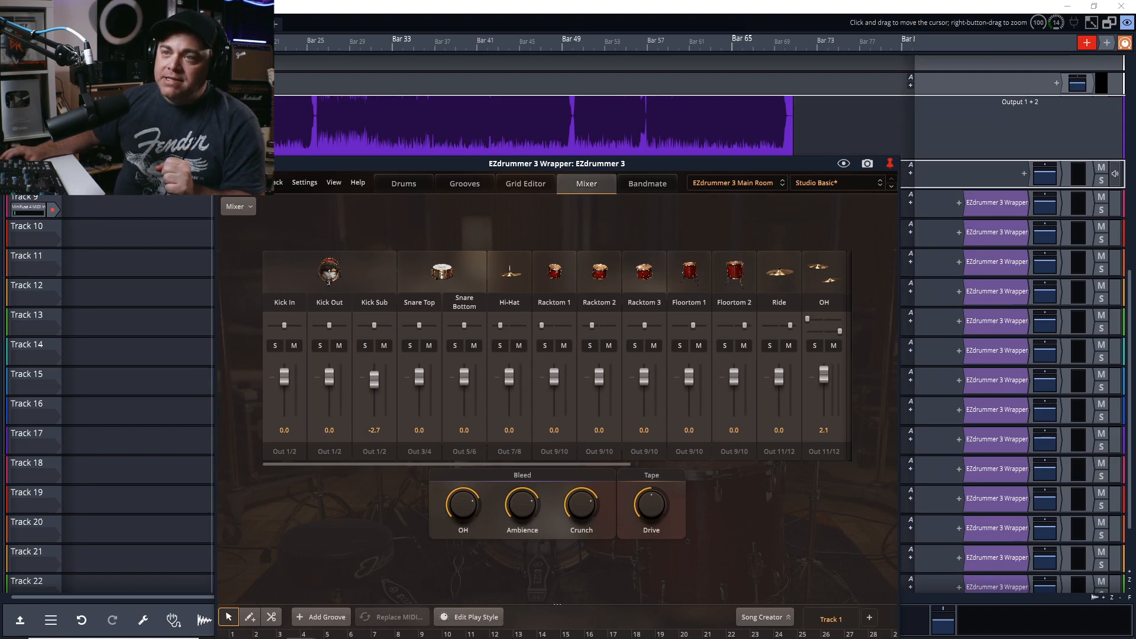
Step: Add EZdrummer 3 to Track 9 as a single plugin, declining the multi-out wrapper
left_click(890, 162)
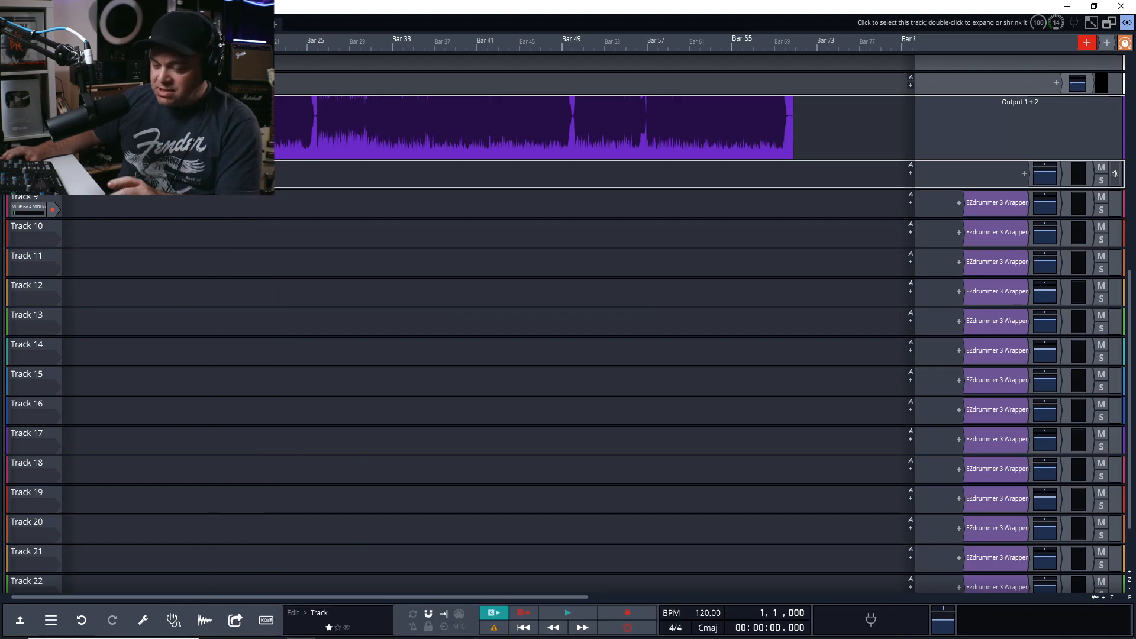
right_click(24, 204)
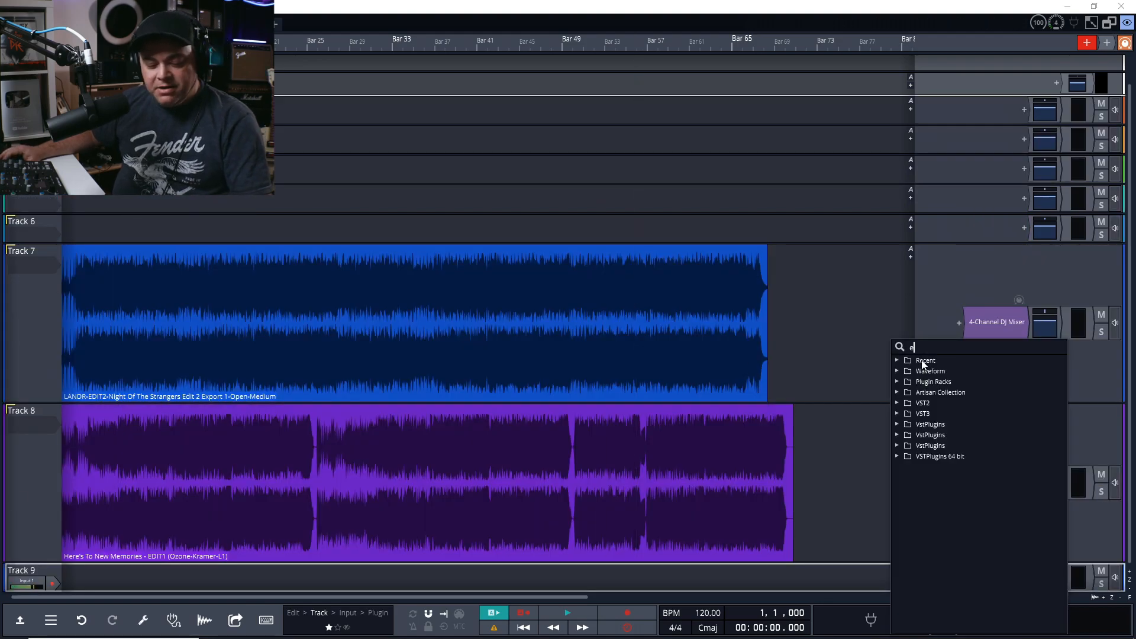
type("zdrumm")
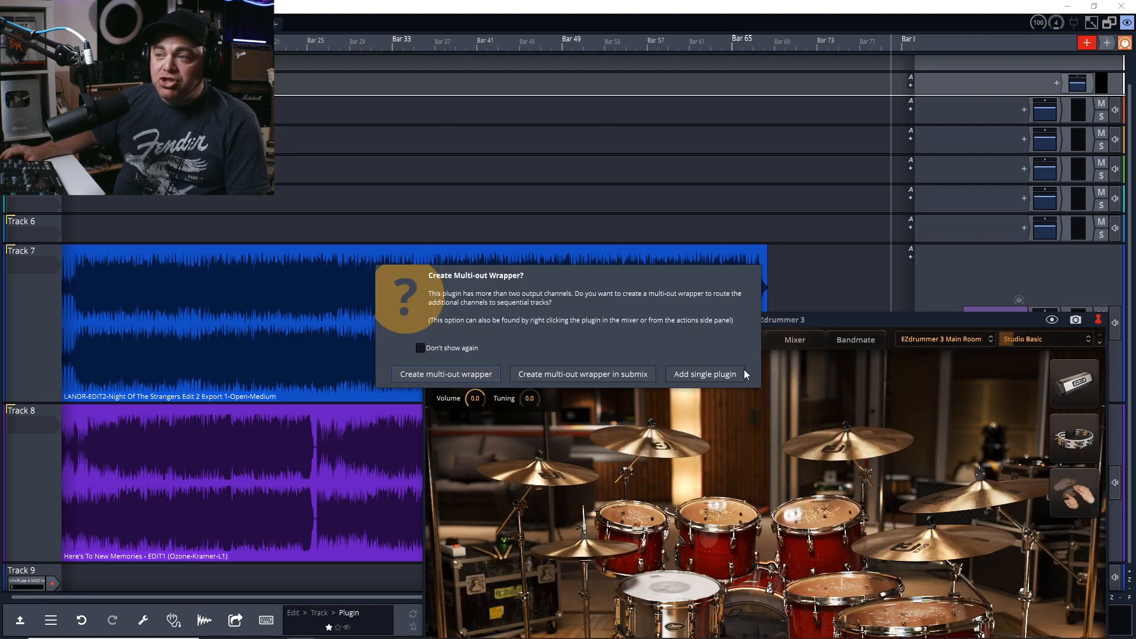
left_click(705, 374)
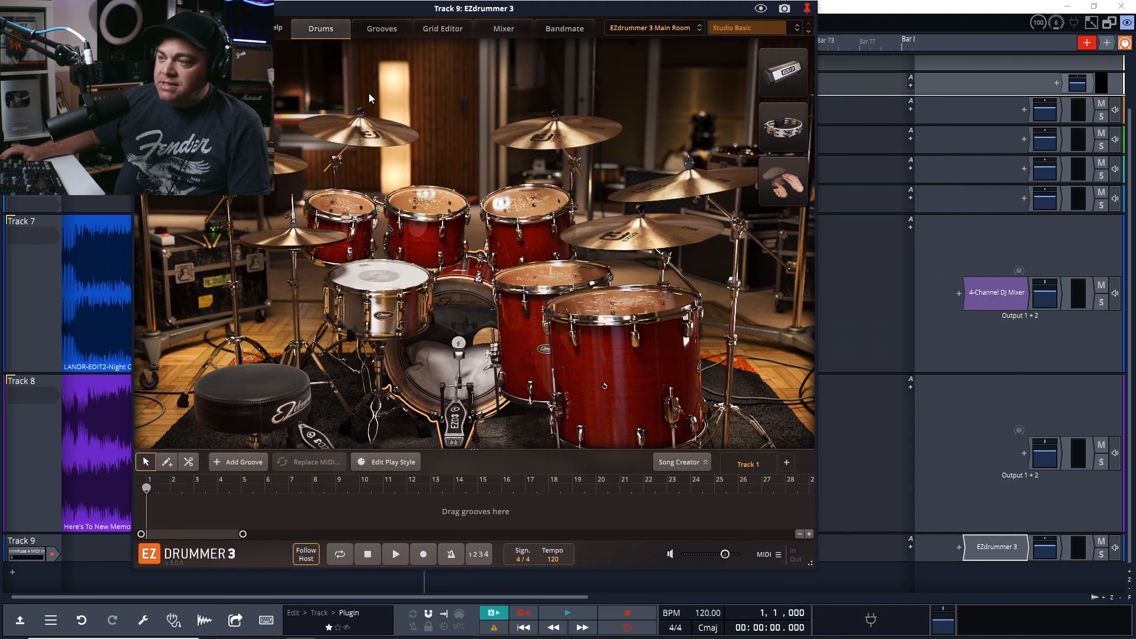
mouse_move(1001, 533)
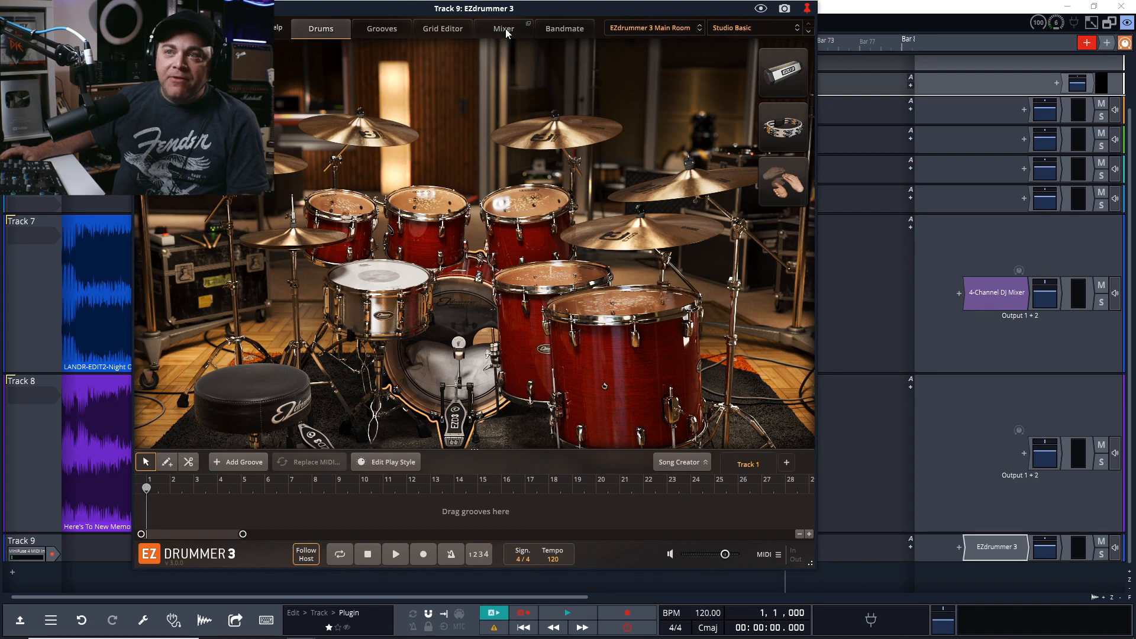
Step: Convert Track 9's EZdrummer into a multi-out rack inside a submix of wrapper tracks
left_click(503, 28)
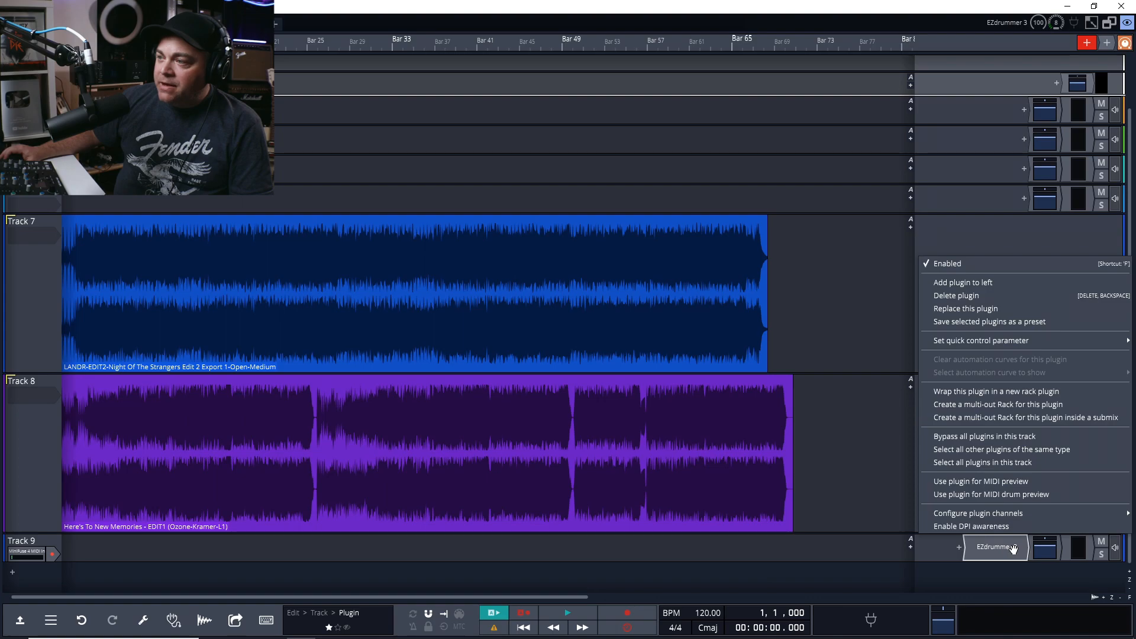
mouse_move(981, 404)
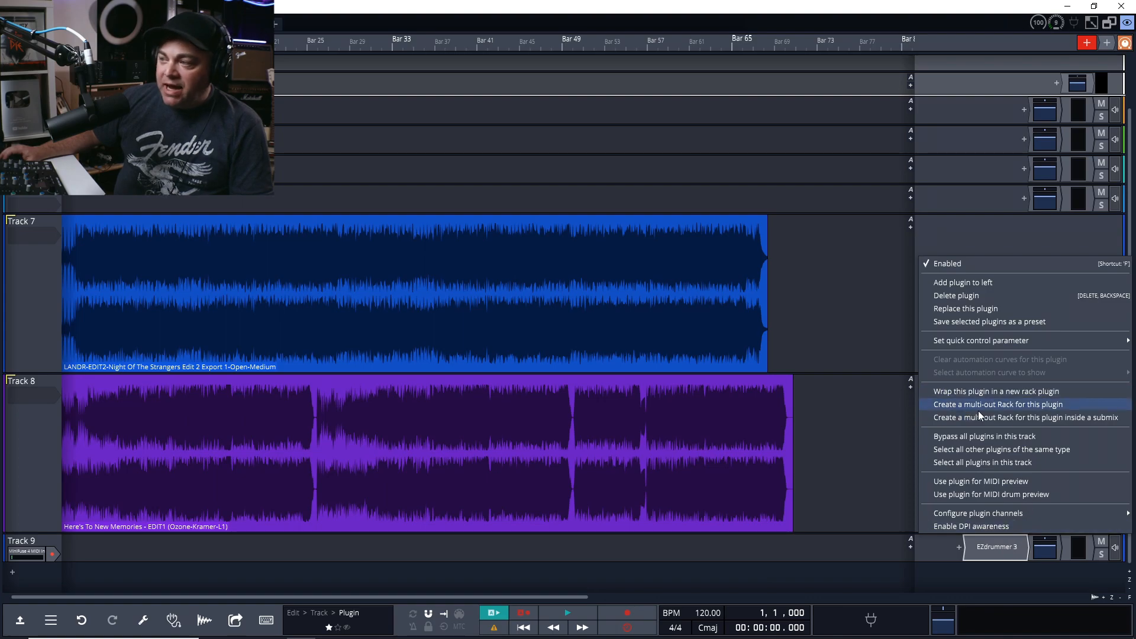
mouse_move(1018, 416)
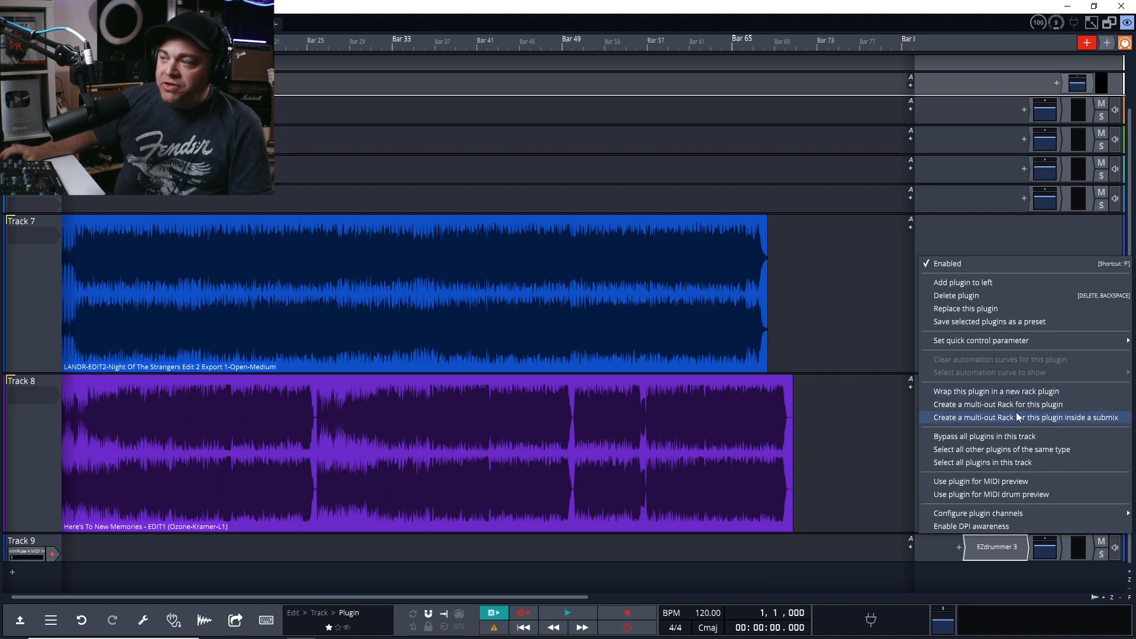
mouse_move(944, 423)
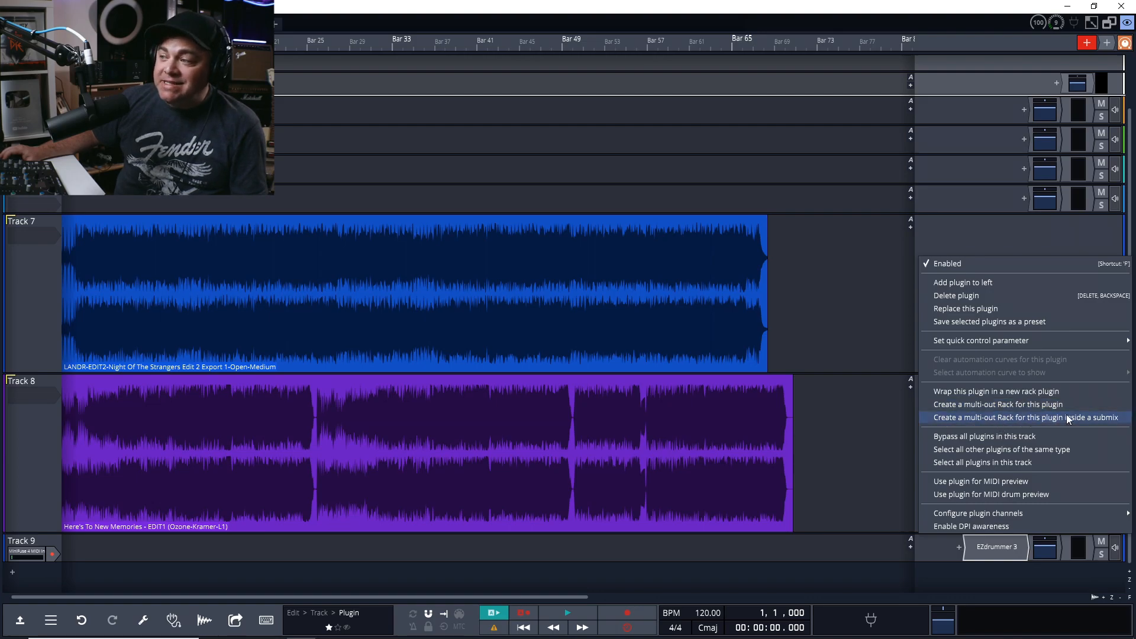
left_click(1024, 417)
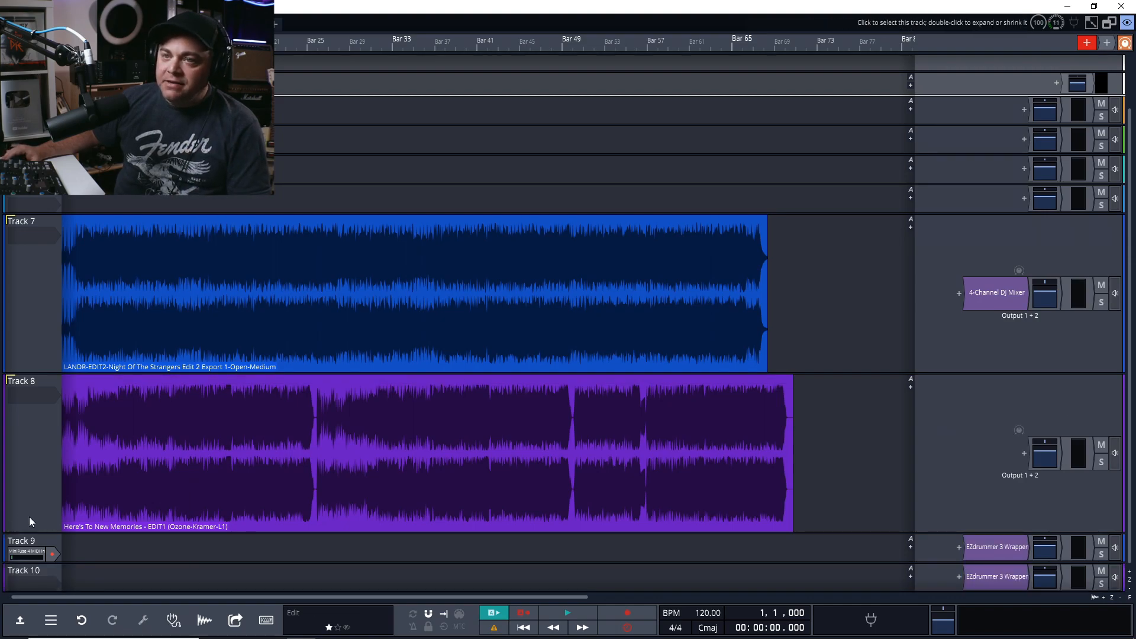
scroll("down", 3)
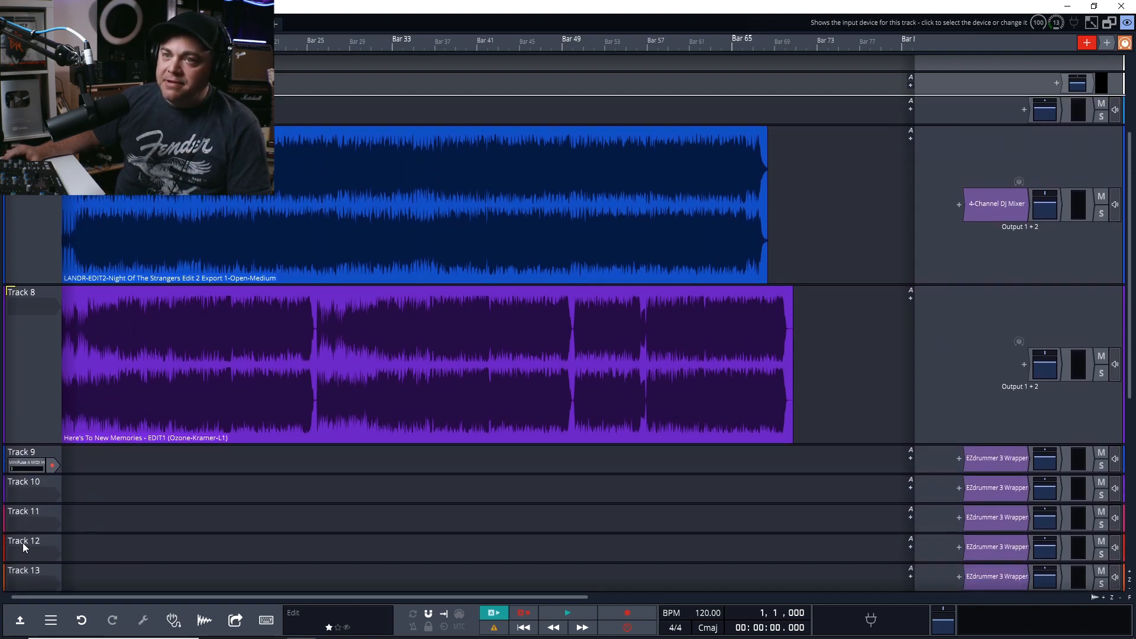
scroll("down", 3)
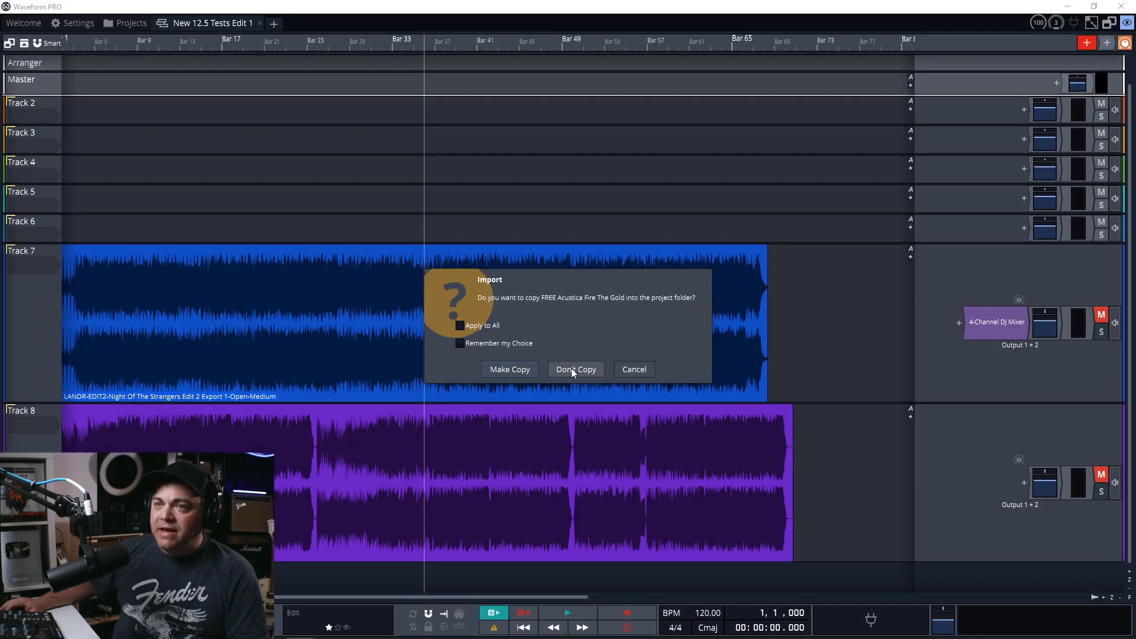
Step: Import the FREE Acustica Fire The Gold video without copying it and preview playback
left_click(576, 369)
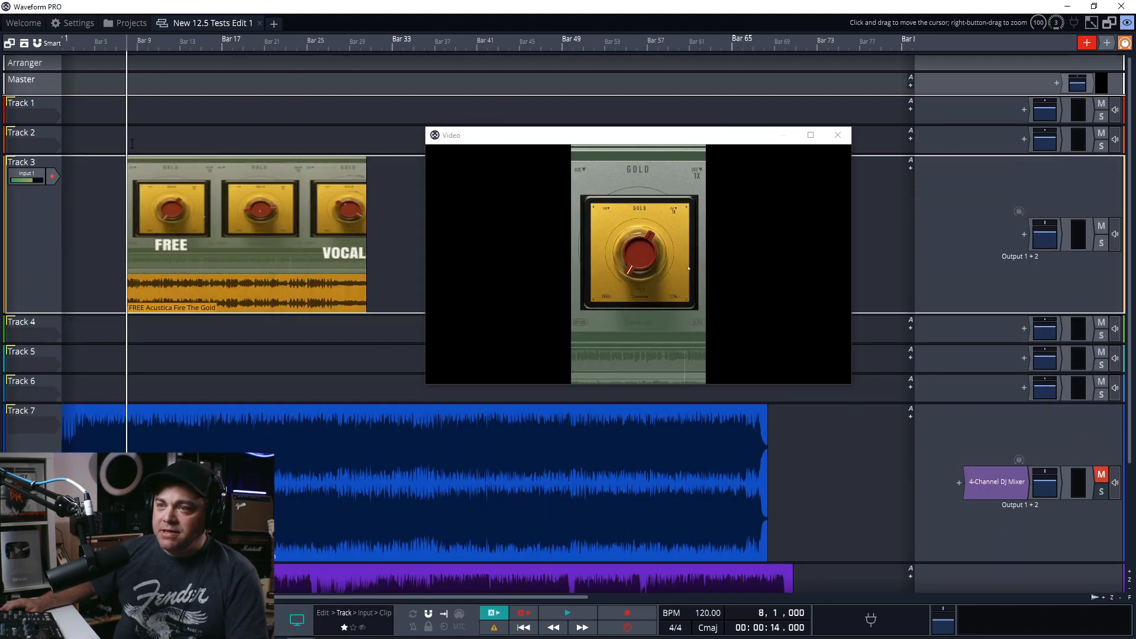
left_click(568, 613)
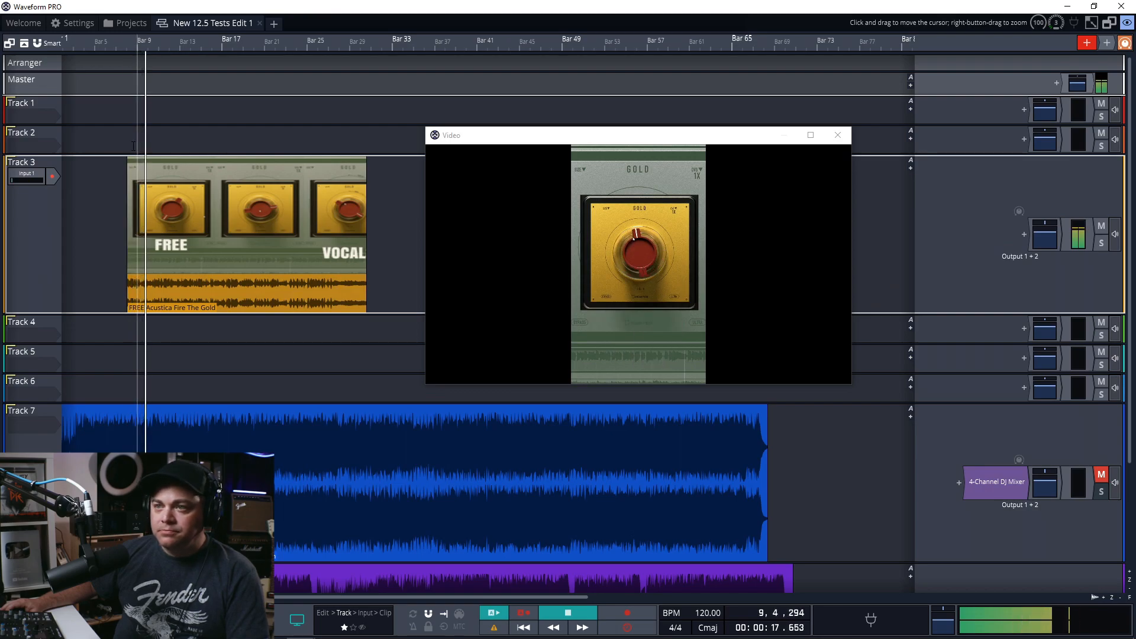
left_click(258, 225)
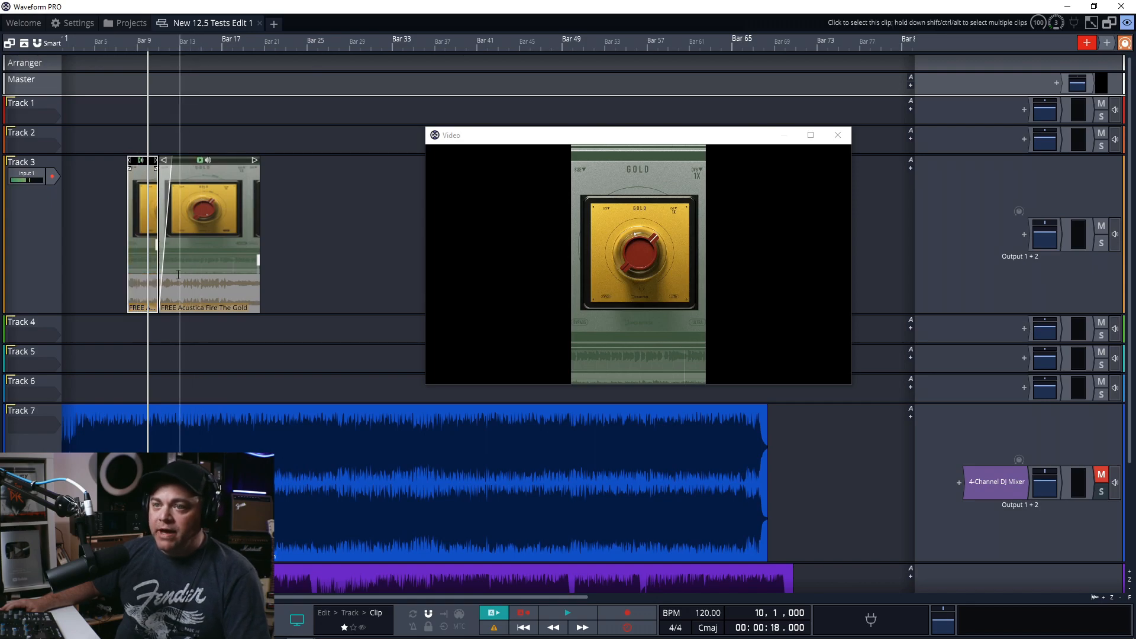
Step: Choose Export: Render to a file for the trimmed video clip, opening the Render Video dialog
left_click(568, 613)
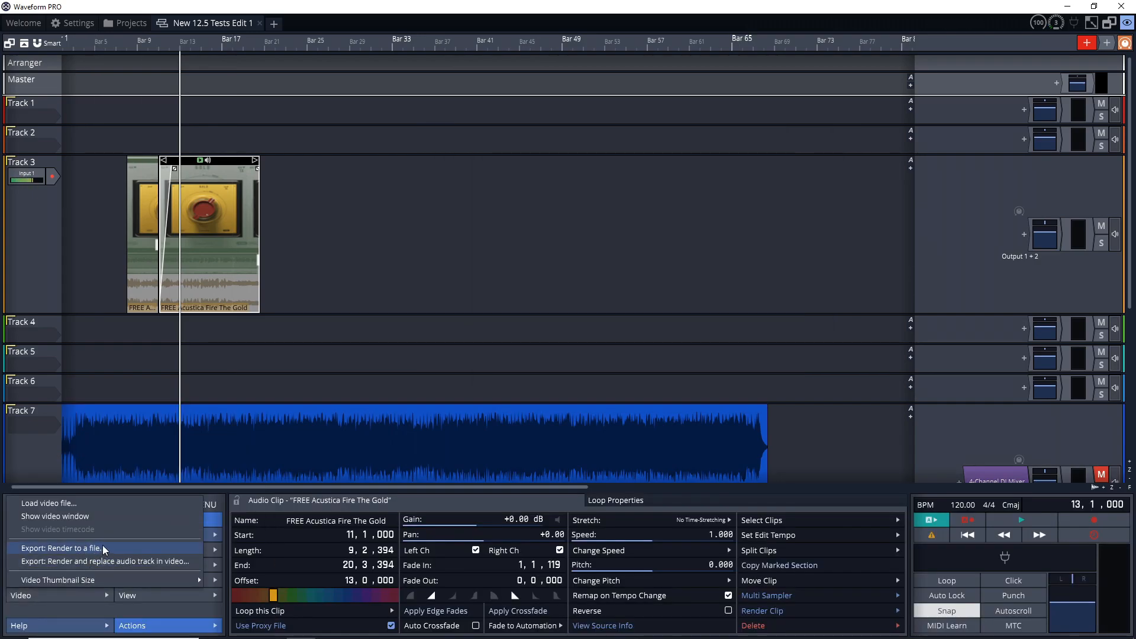
left_click(62, 548)
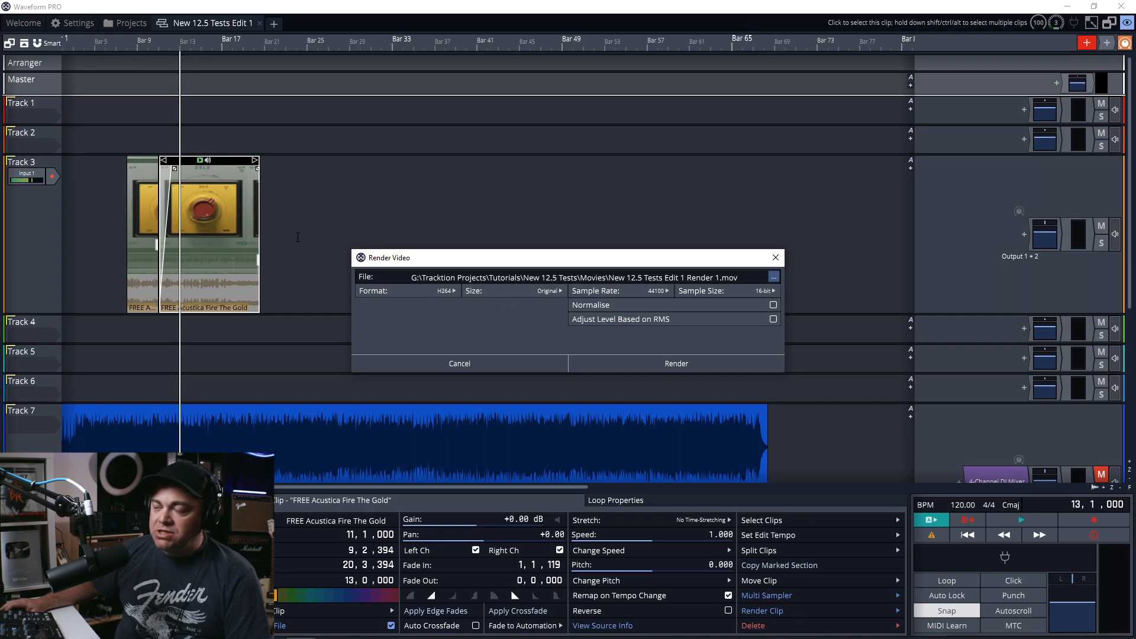
Step: Review the output video Size and Sample Size choices, then dismiss Render Video without rendering
left_click(546, 291)
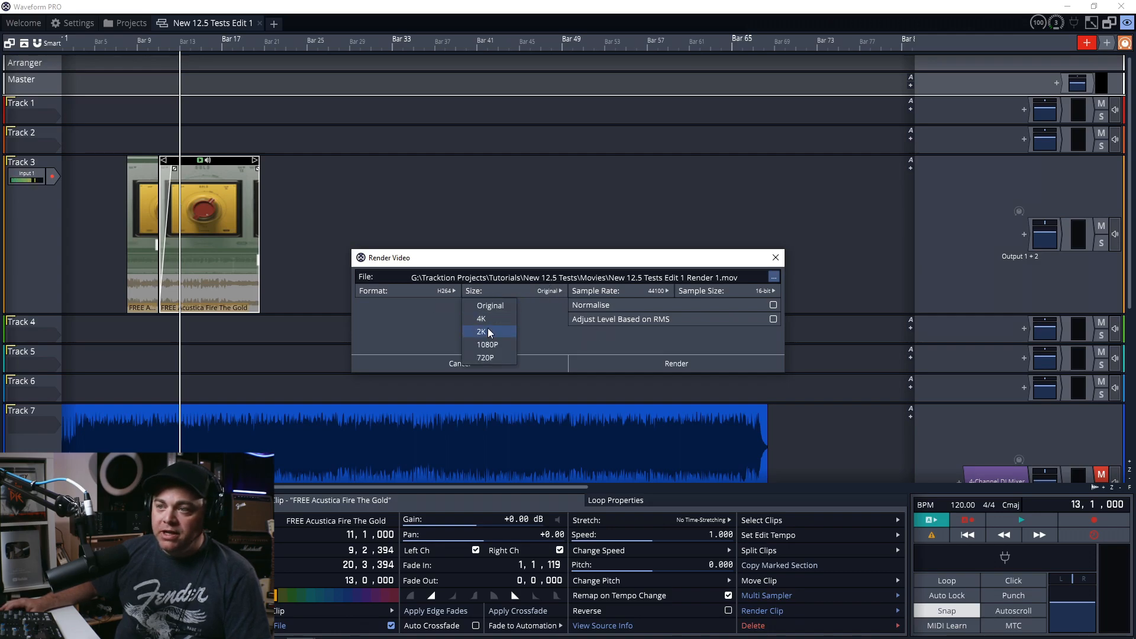
mouse_move(504, 348)
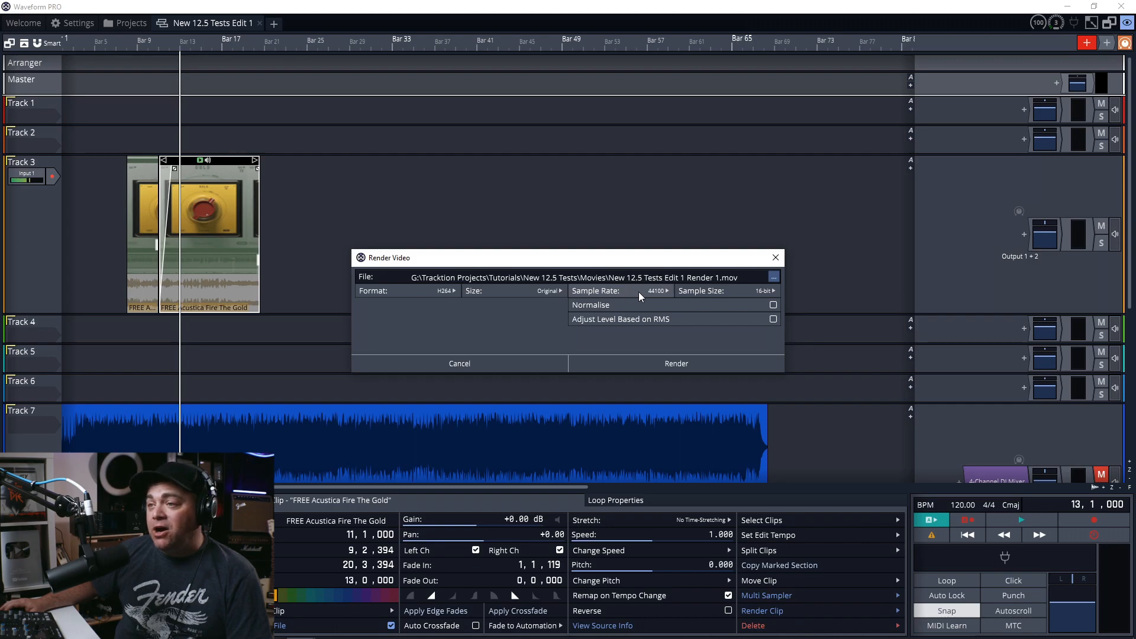
mouse_move(724, 296)
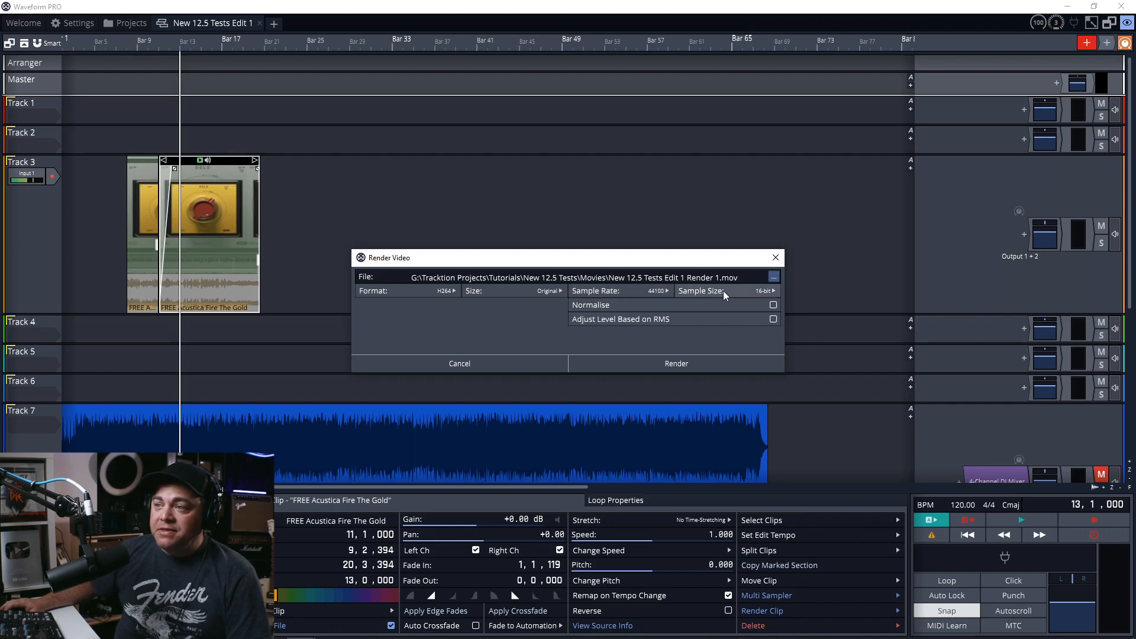
left_click(757, 291)
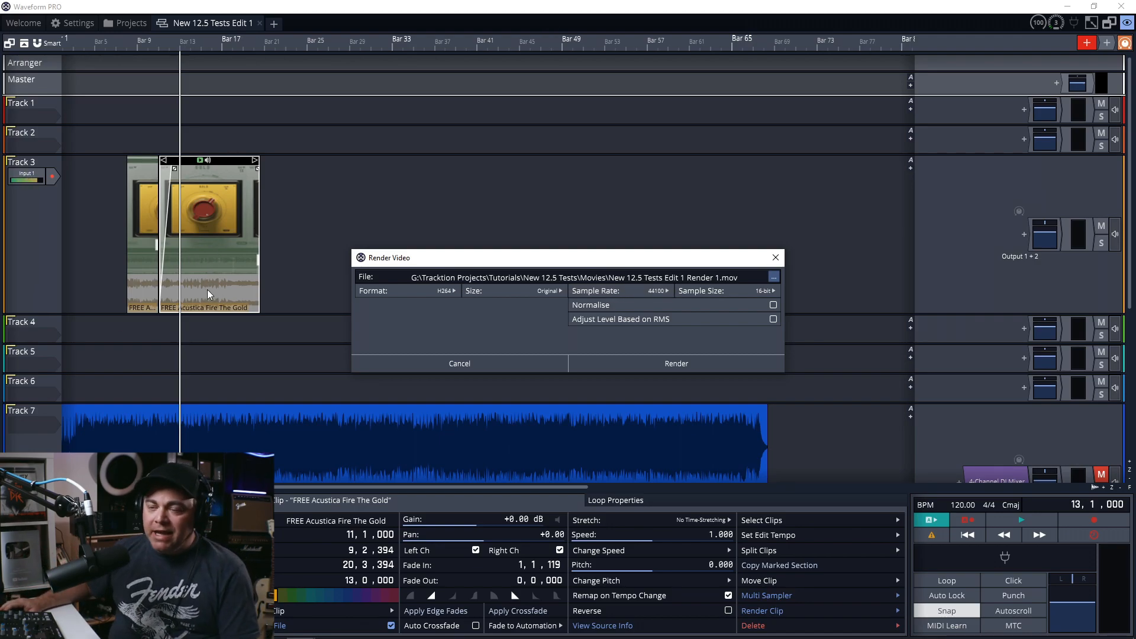
mouse_move(215, 284)
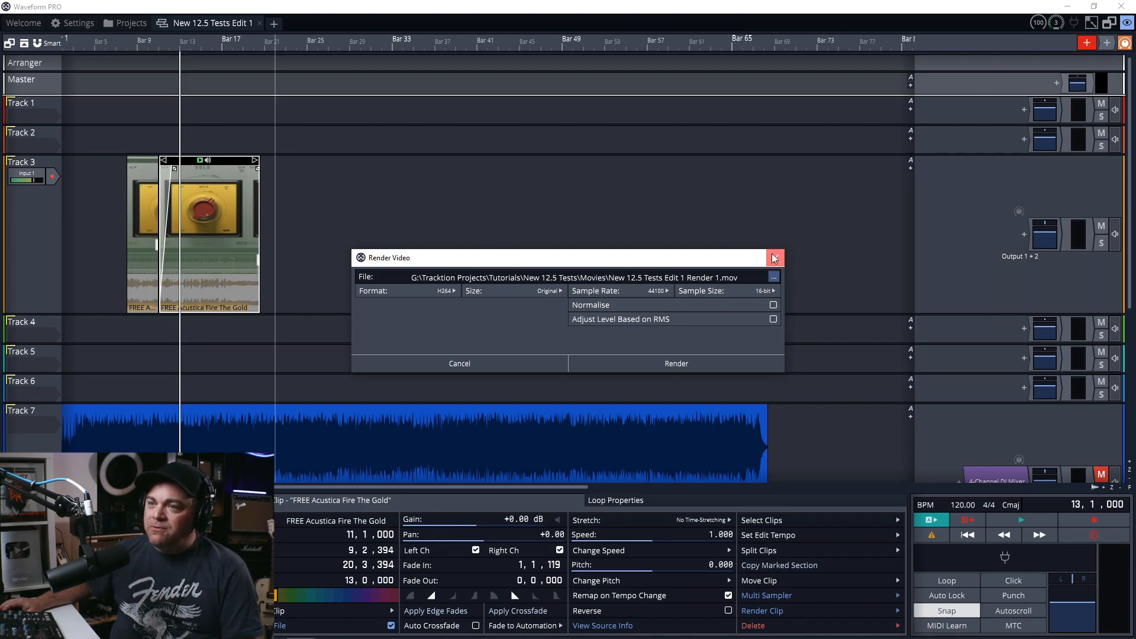
left_click(774, 258)
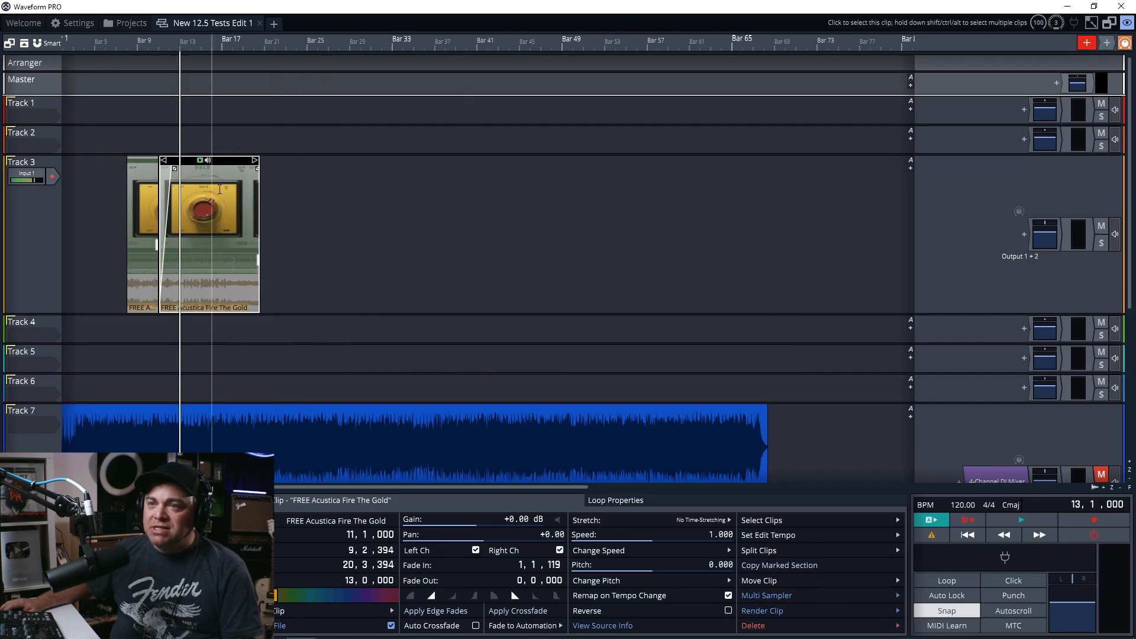